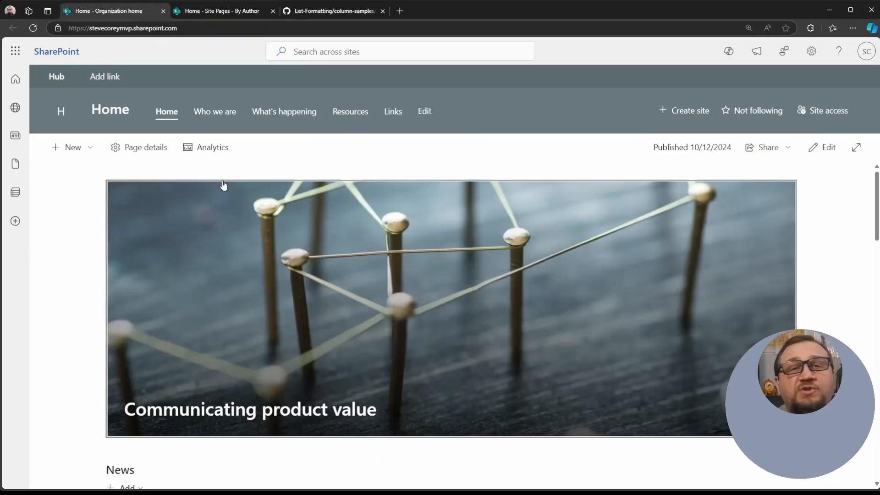
- Switch to the Site Pages library and start adding a new column
{"action": "scroll", "scroll_direction": "down", "scroll_amount": 3}
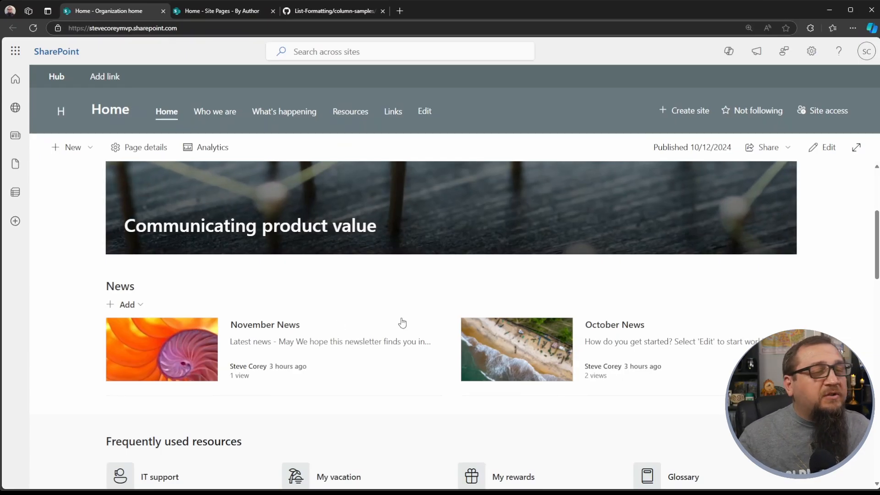
{"action": "mouse_move", "coordinate": [393, 328]}
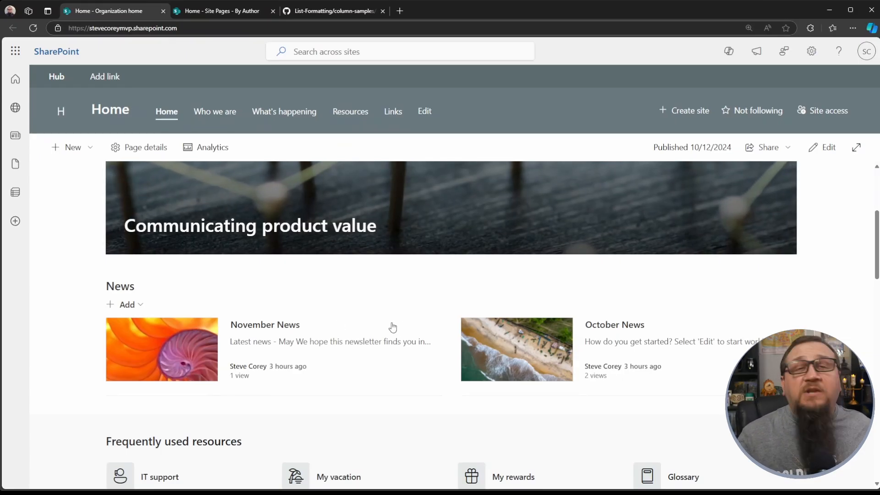
{"action": "mouse_move", "coordinate": [508, 348]}
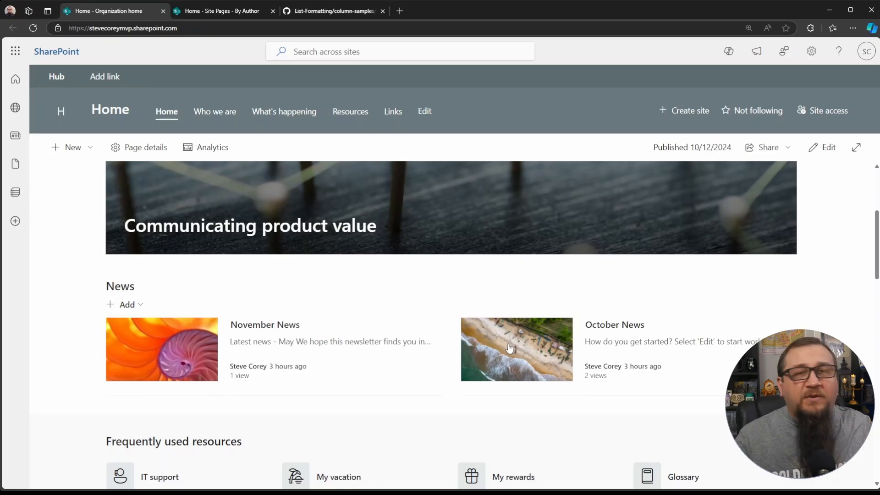
{"action": "mouse_move", "coordinate": [473, 339]}
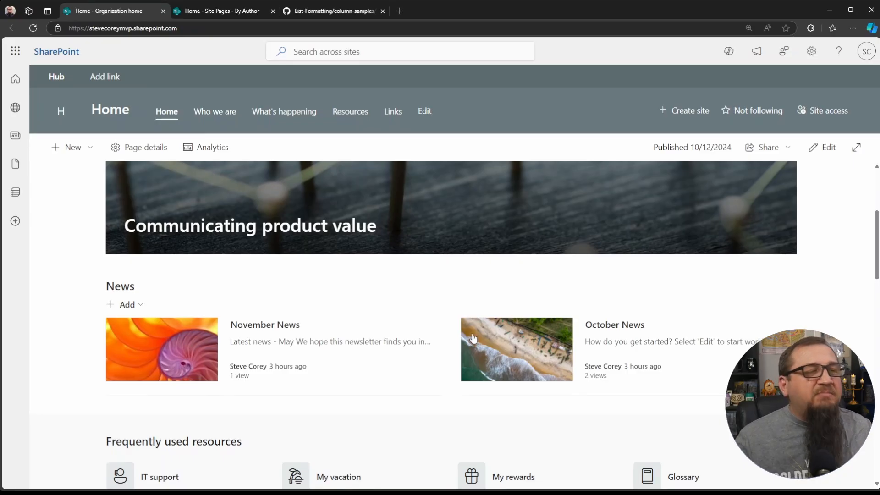
{"action": "mouse_move", "coordinate": [312, 298]}
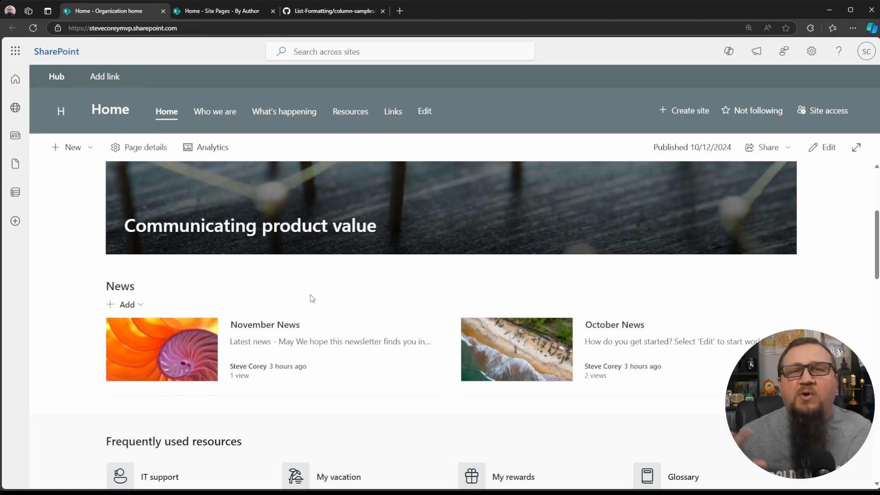
{"action": "mouse_move", "coordinate": [364, 276]}
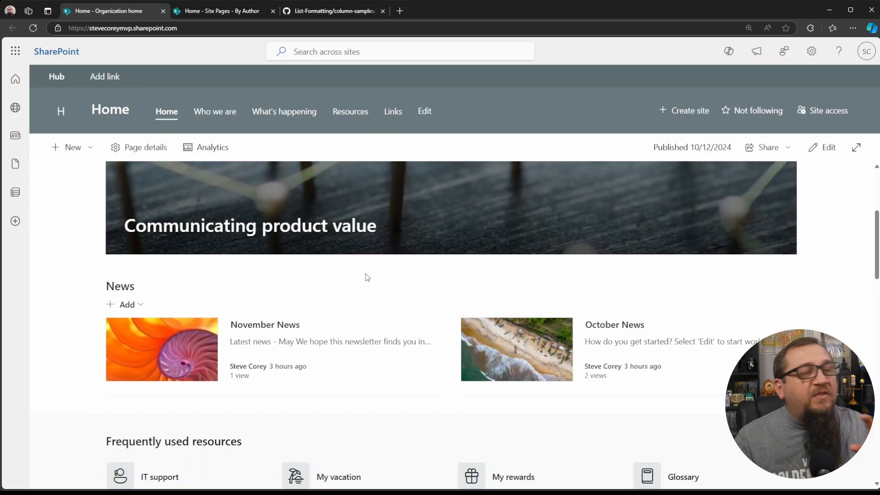
{"action": "mouse_move", "coordinate": [364, 273]}
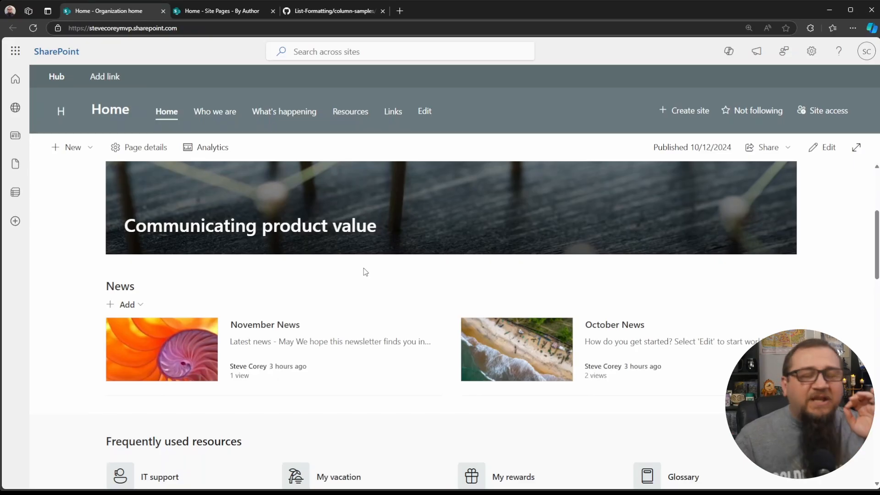
{"action": "mouse_move", "coordinate": [365, 270]}
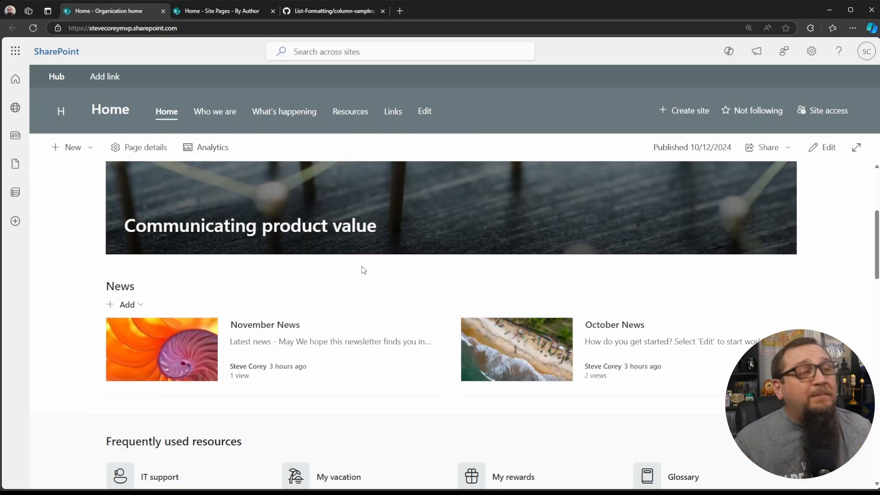
{"action": "left_click", "coordinate": [221, 11]}
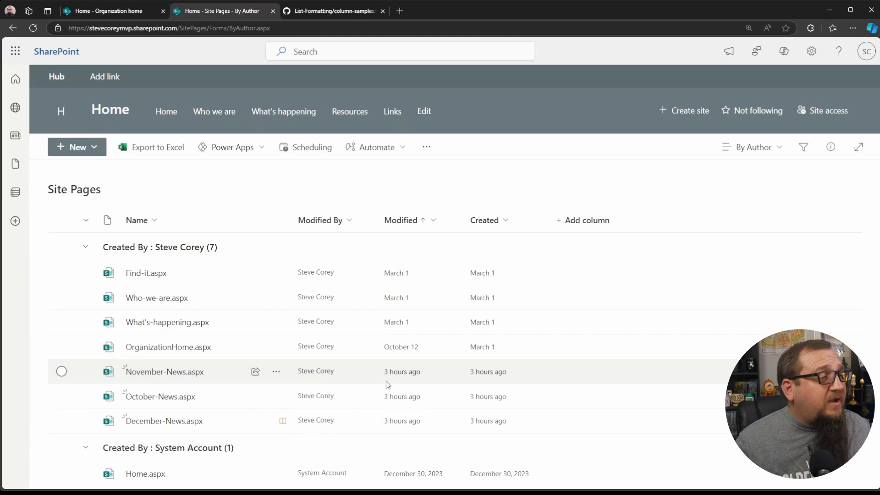
{"action": "mouse_move", "coordinate": [396, 421]}
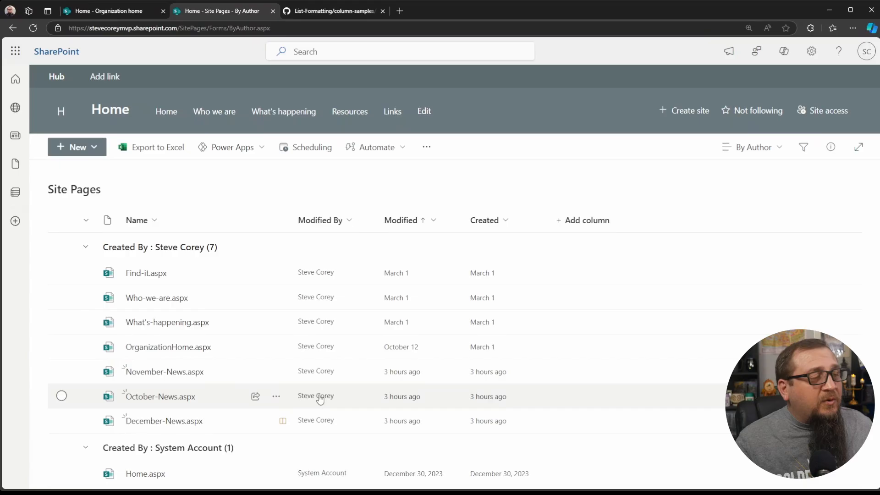
{"action": "left_click", "coordinate": [62, 396]}
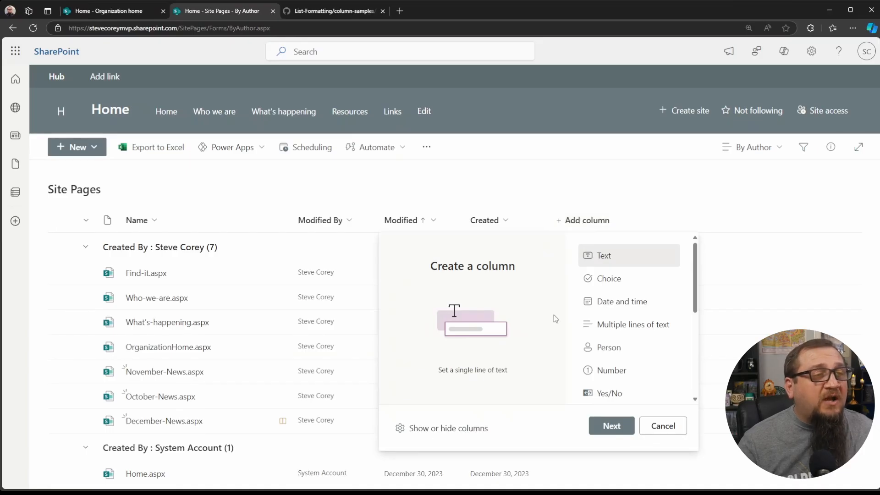
- Make the Promoted State column visible in the view via Show or hide columns
{"action": "left_click", "coordinate": [662, 425]}
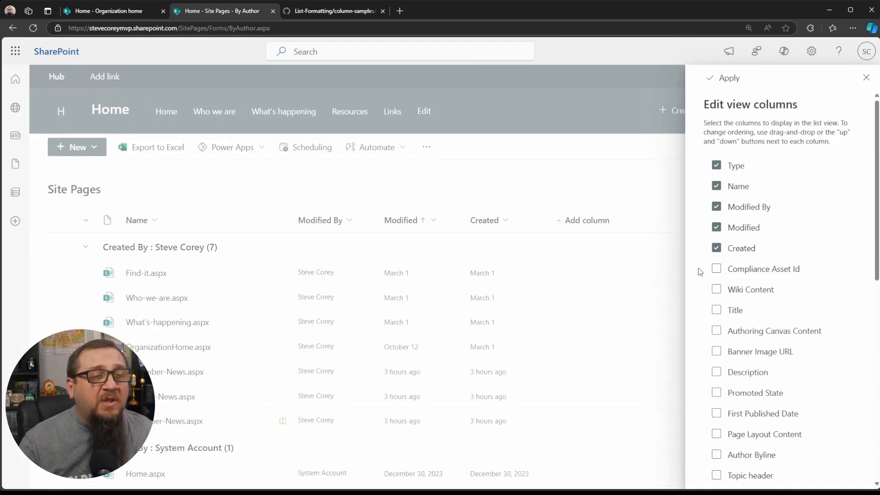
{"action": "left_click", "coordinate": [717, 346]}
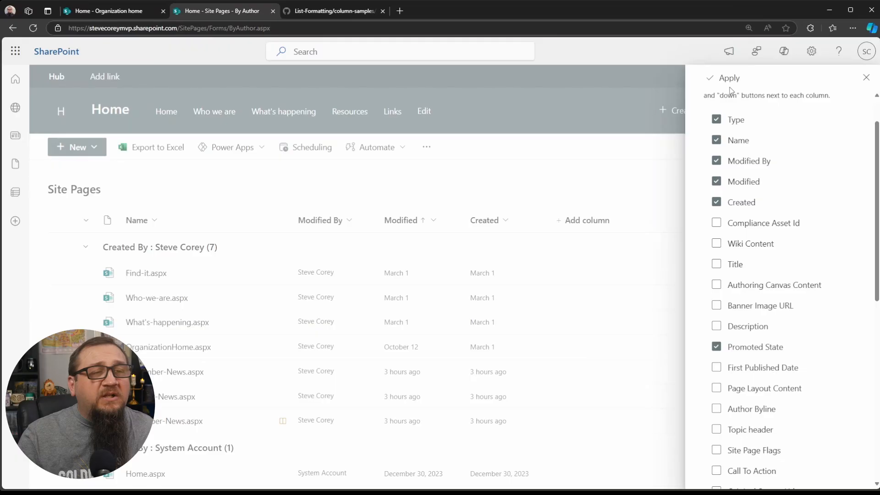
{"action": "left_click", "coordinate": [728, 77]}
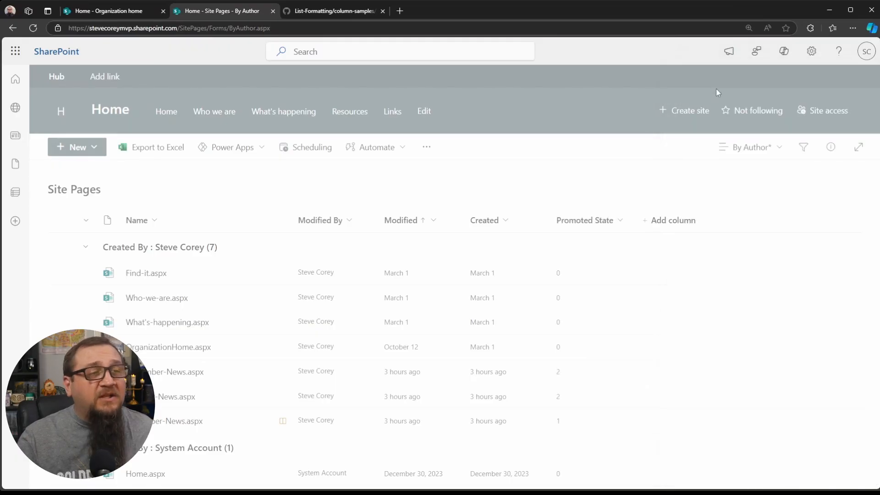
{"action": "mouse_move", "coordinate": [564, 291]}
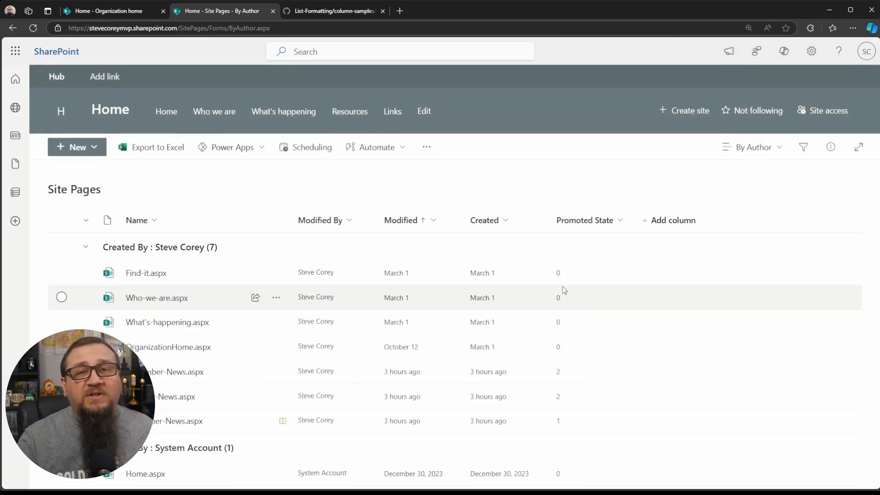
{"action": "mouse_move", "coordinate": [570, 322]}
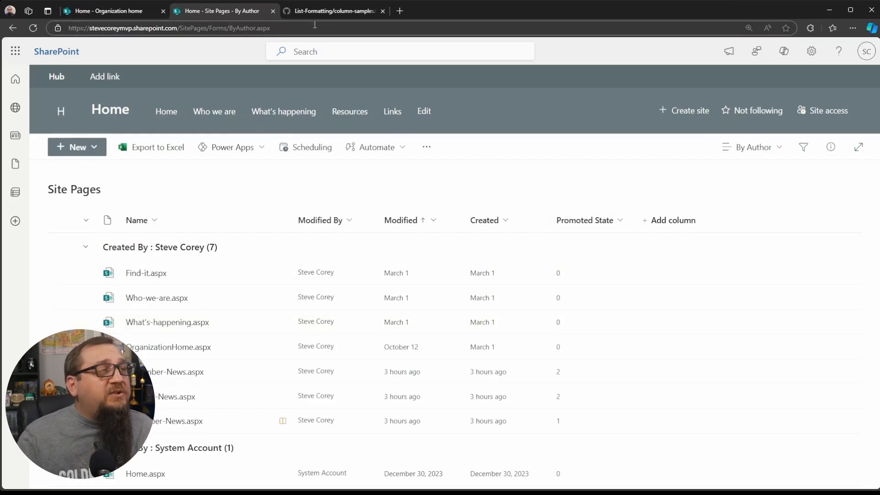
- Read the promotedstate-demote-news README on GitHub explaining values 0, 1 and 2
{"action": "left_click", "coordinate": [333, 11]}
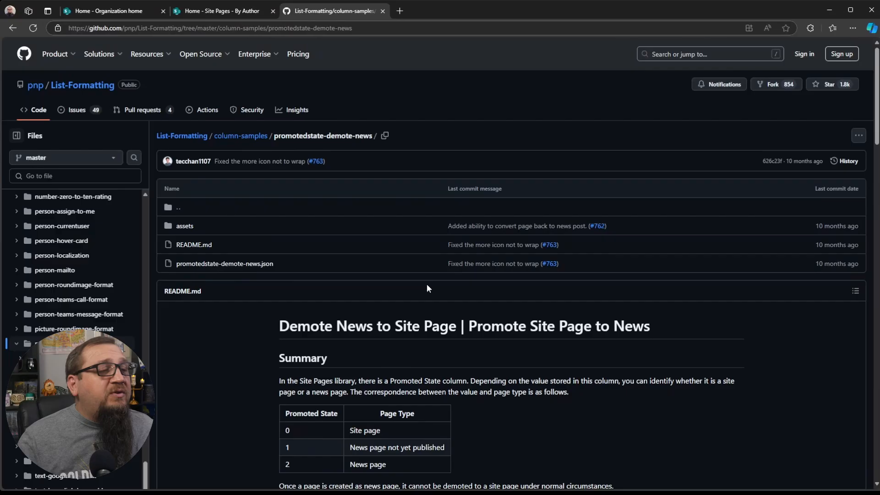
{"action": "scroll", "scroll_direction": "down", "scroll_amount": 3}
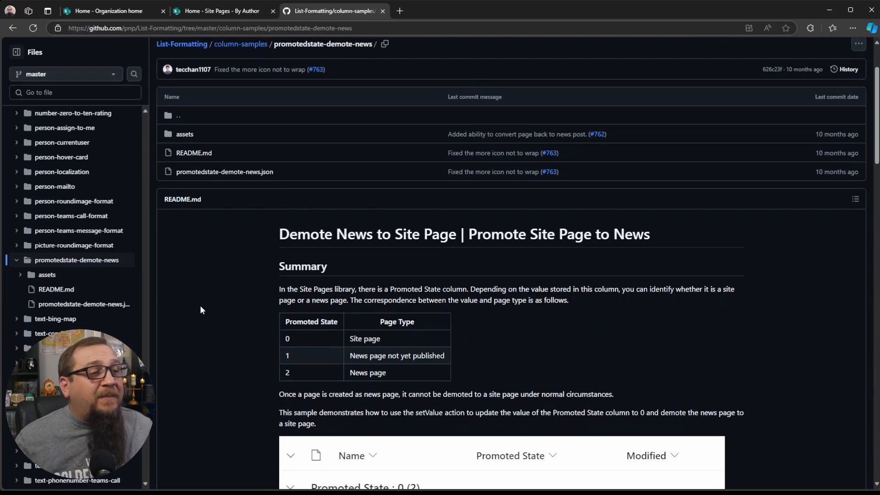
{"action": "scroll", "scroll_direction": "down", "scroll_amount": 3}
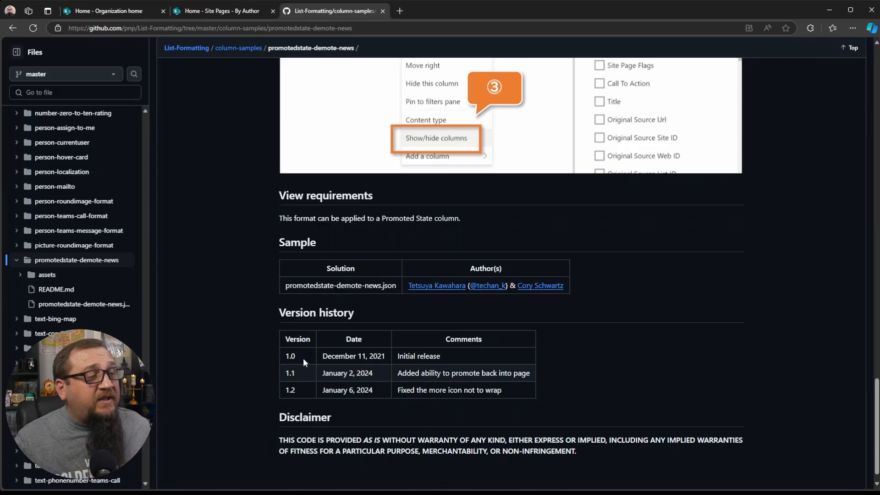
{"action": "mouse_move", "coordinate": [379, 379]}
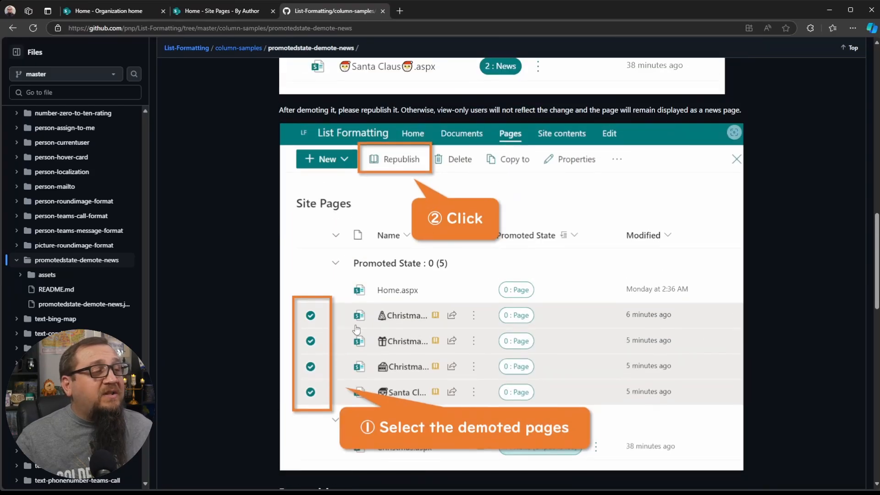
{"action": "scroll", "scroll_direction": "down", "scroll_amount": 3}
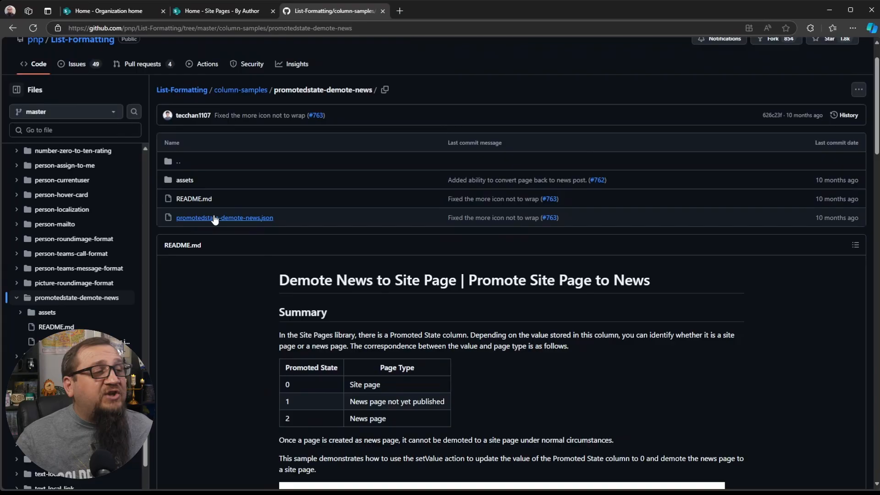
- Copy the raw promotedstate-demote-news.json column format from GitHub
{"action": "left_click", "coordinate": [225, 219]}
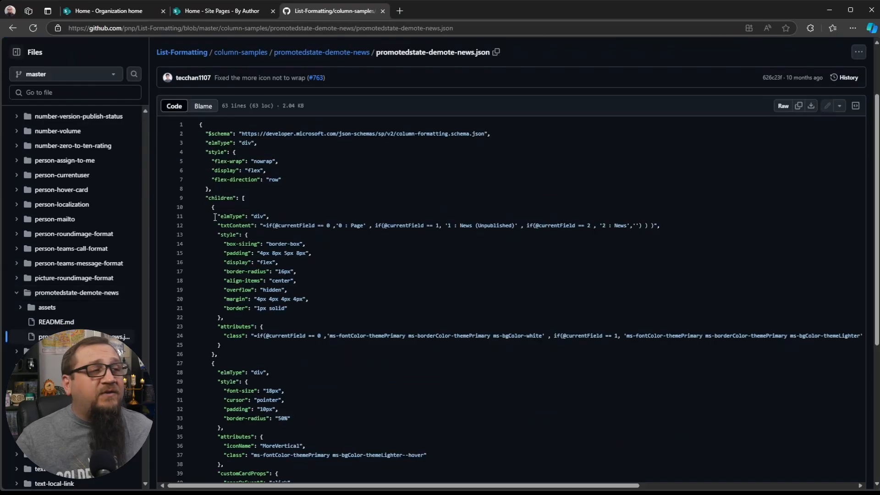
{"action": "mouse_move", "coordinate": [798, 106]}
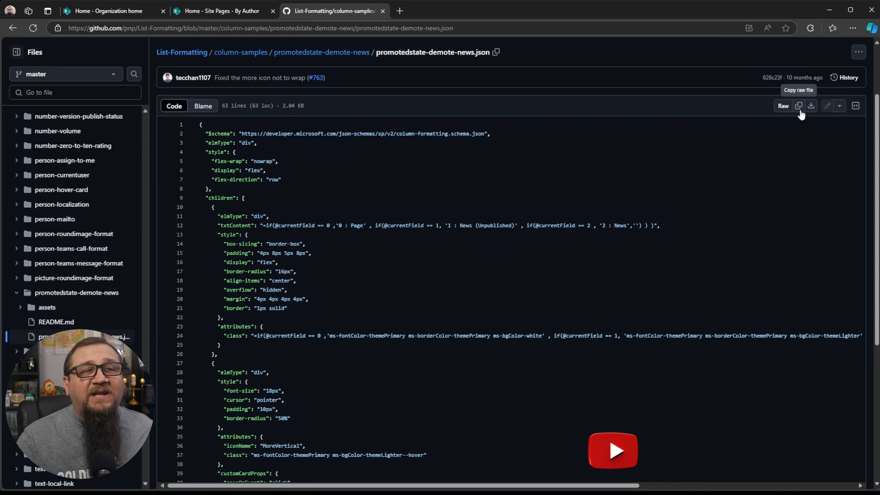
{"action": "left_click", "coordinate": [798, 106]}
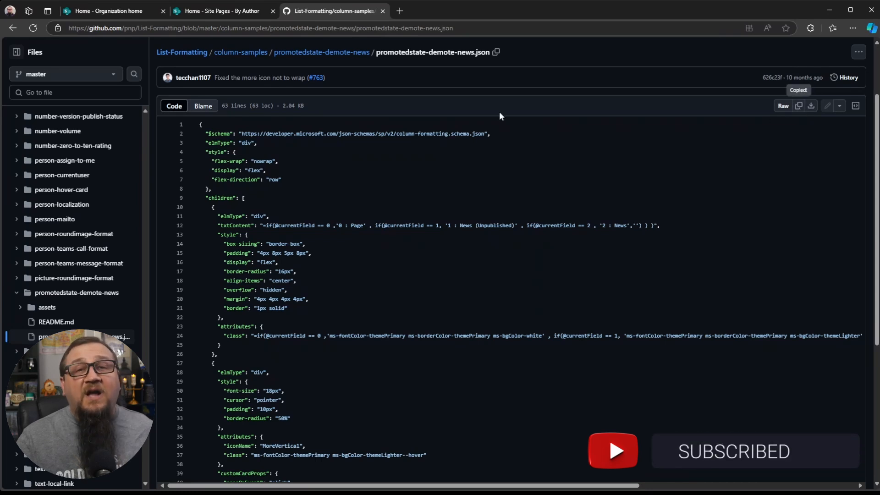
{"action": "left_click", "coordinate": [220, 11]}
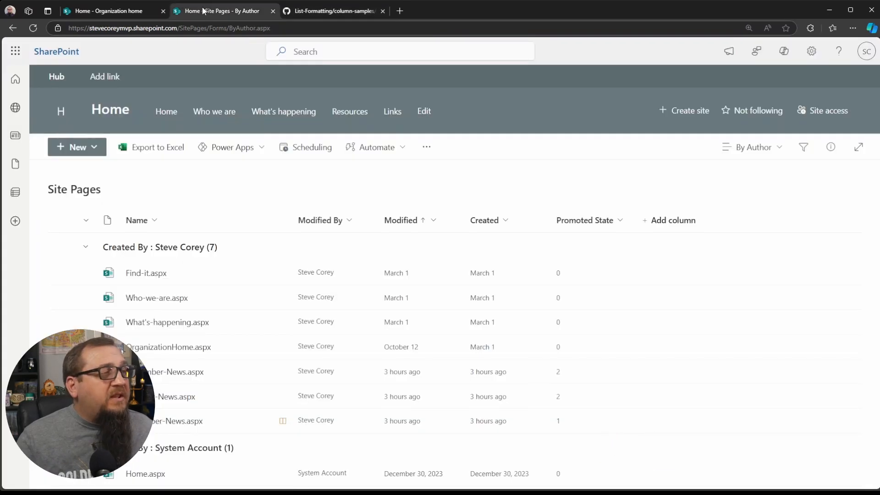
{"action": "mouse_move", "coordinate": [585, 220]}
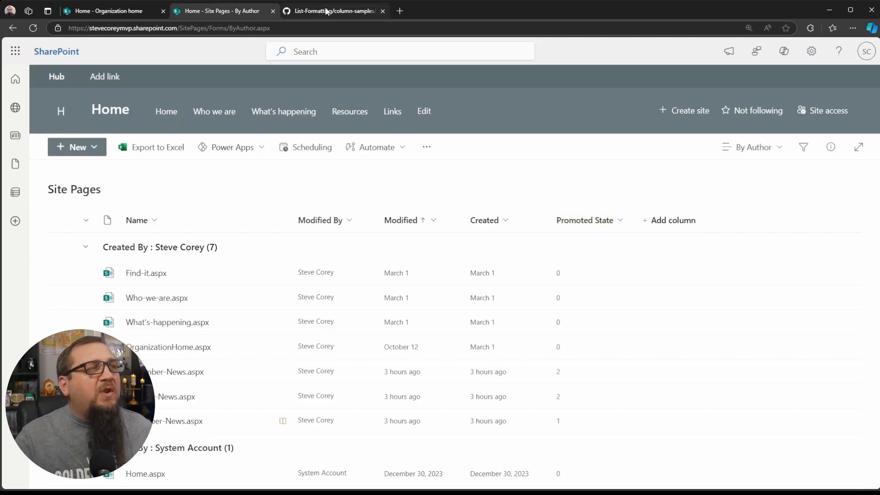
- Return to the Site Pages library and bring up the Promoted State column's options
{"action": "left_click", "coordinate": [331, 11]}
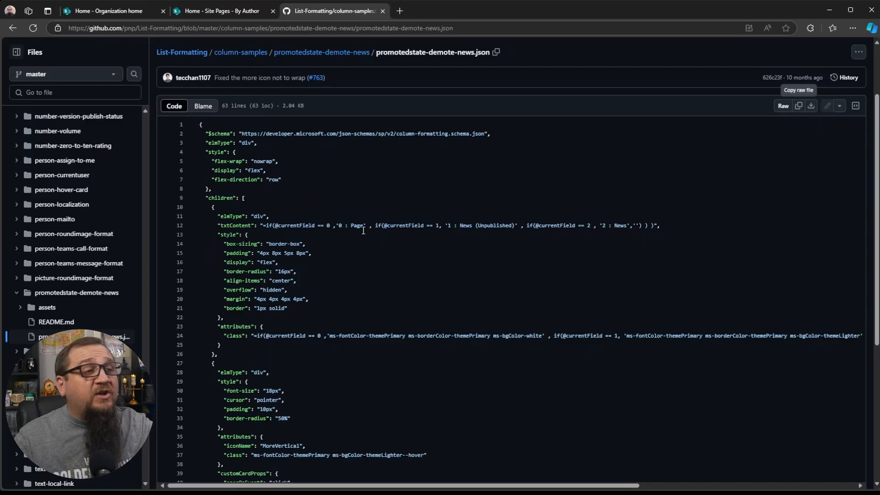
{"action": "left_click", "coordinate": [221, 11]}
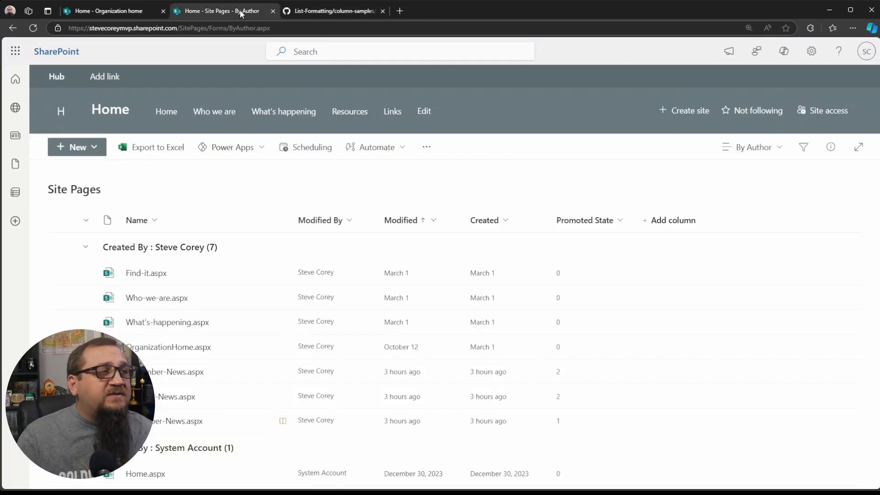
{"action": "left_click", "coordinate": [621, 220]}
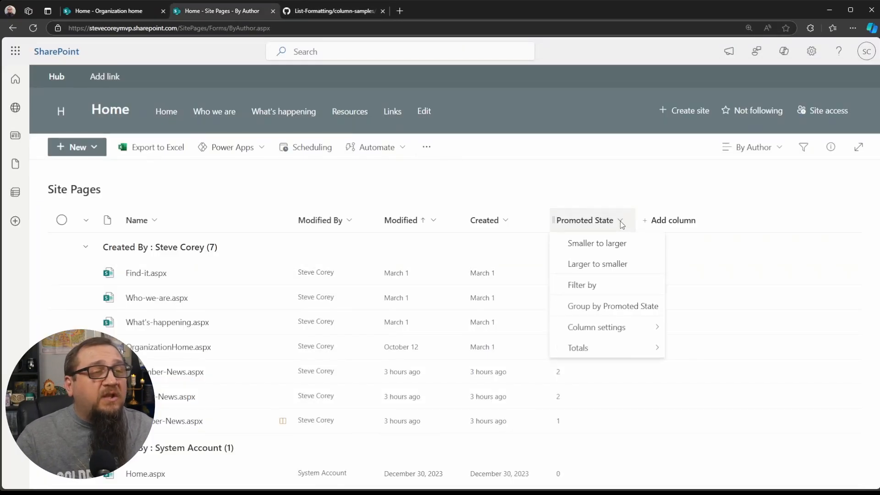
- Choose Column settings > Format this column for Promoted State
{"action": "left_click", "coordinate": [597, 326]}
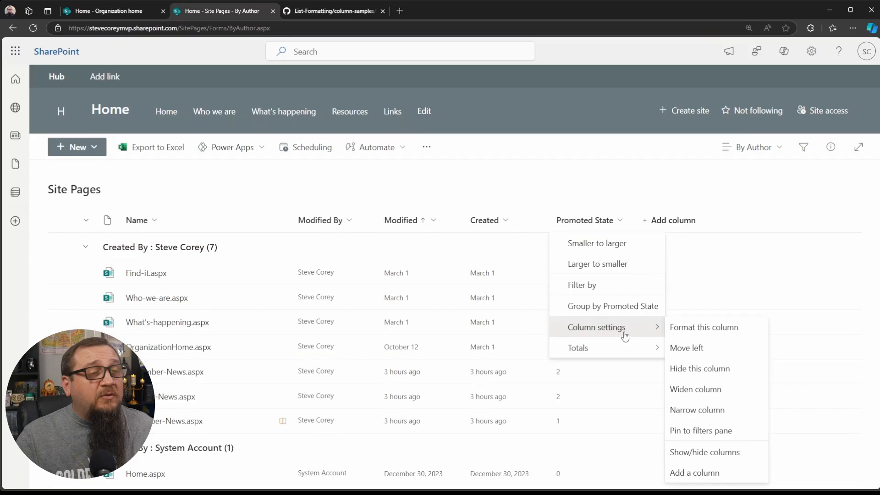
{"action": "mouse_move", "coordinate": [703, 327]}
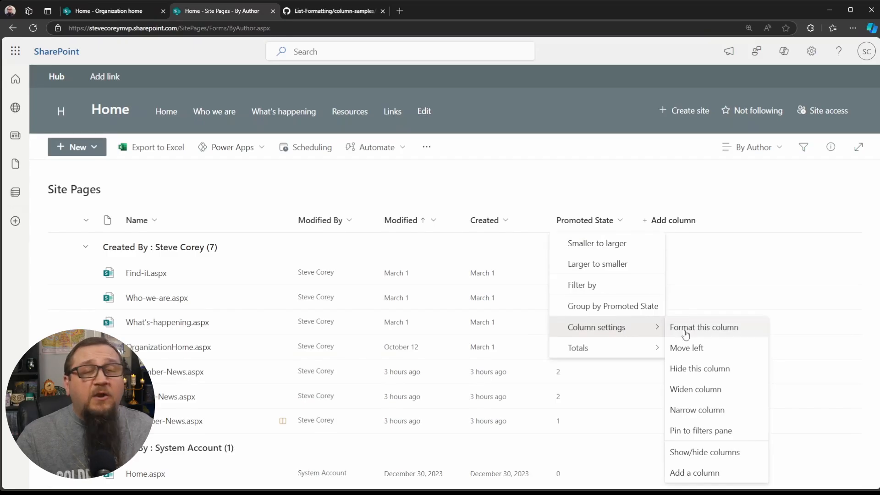
{"action": "left_click", "coordinate": [704, 327]}
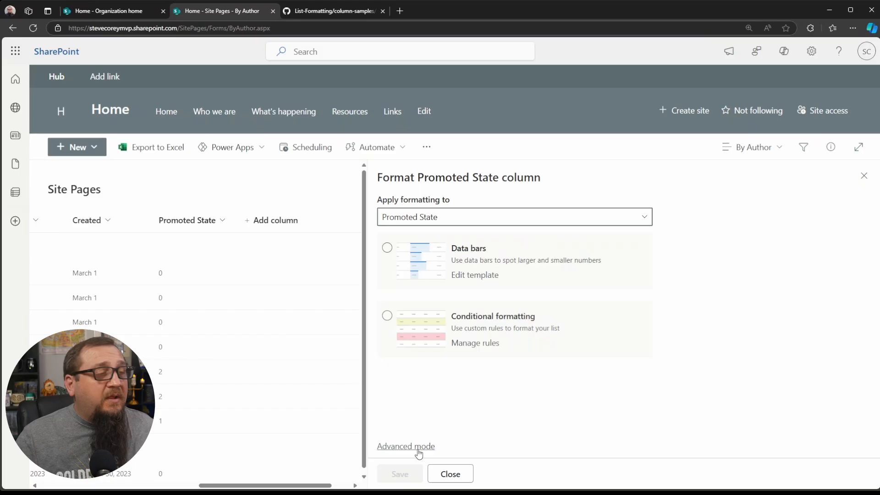
- Replace the column's JSON in advanced mode with the promote/demote sample and save it
{"action": "left_click", "coordinate": [406, 445]}
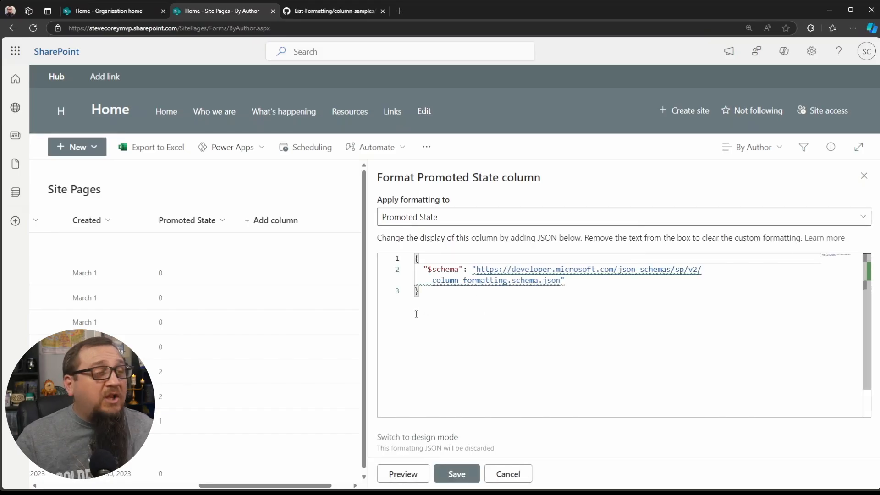
{"action": "key", "text": "ctrl+a"}
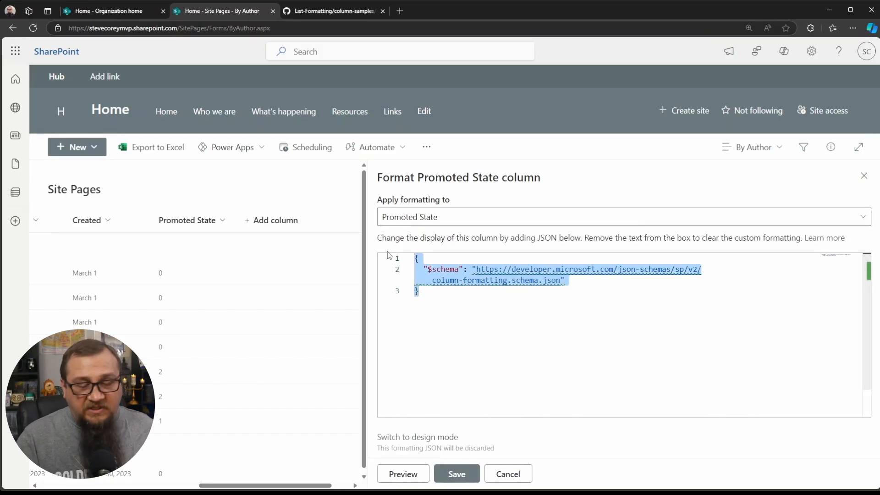
{"action": "key", "text": "Delete"}
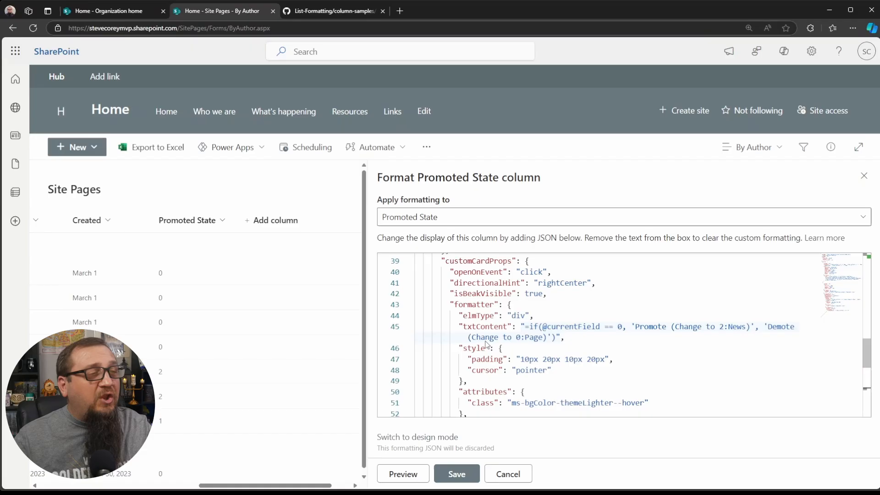
{"action": "left_click", "coordinate": [456, 474]}
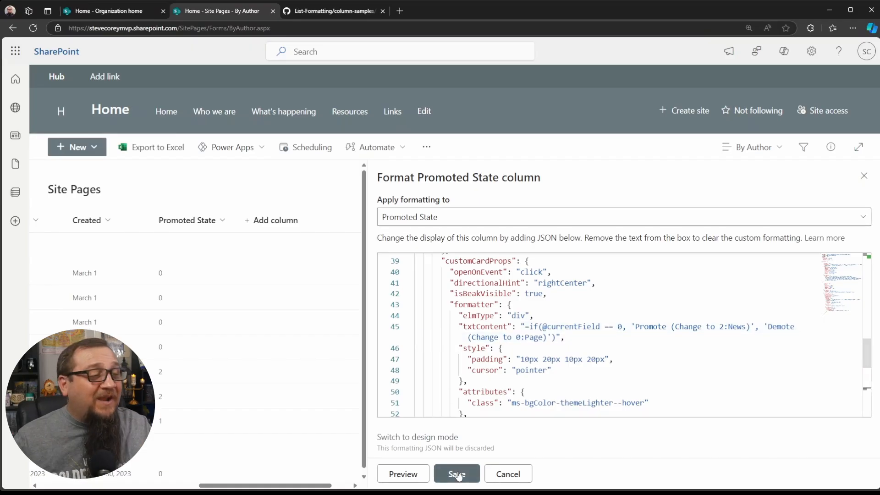
{"action": "left_click", "coordinate": [456, 473]}
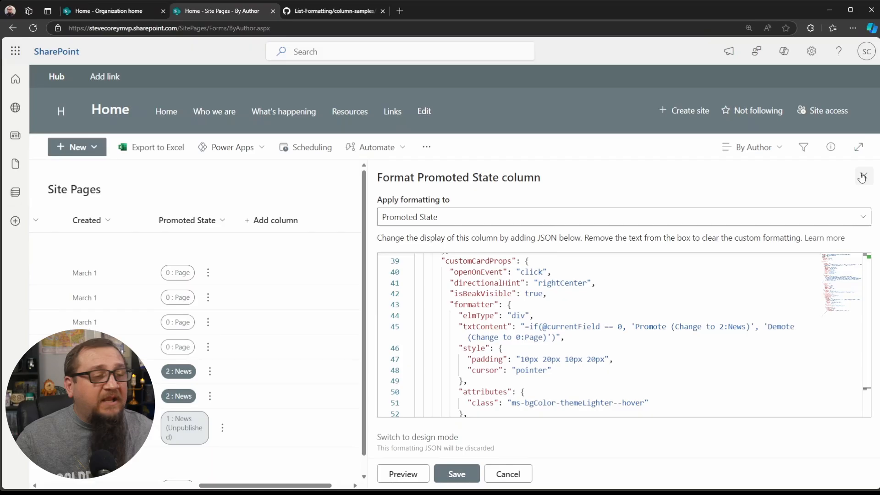
- Close the Format Promoted State column panel to see all Page and News pills
{"action": "left_click", "coordinate": [863, 177]}
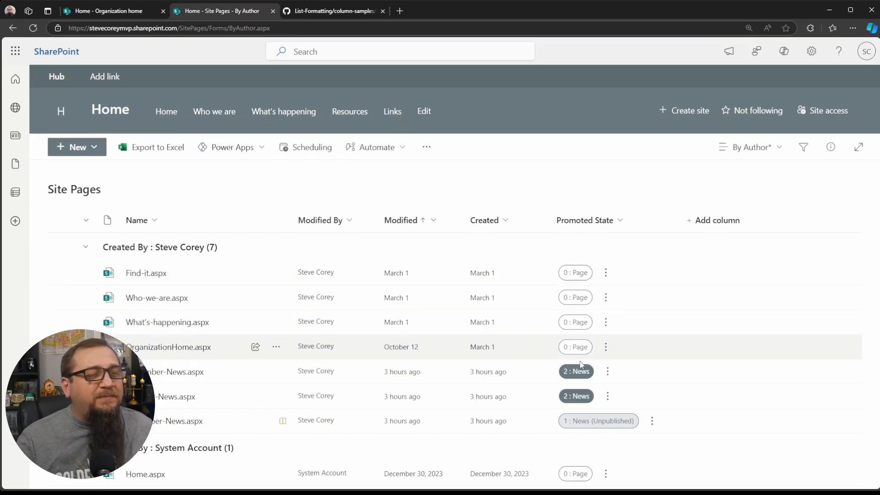
{"action": "mouse_move", "coordinate": [606, 346]}
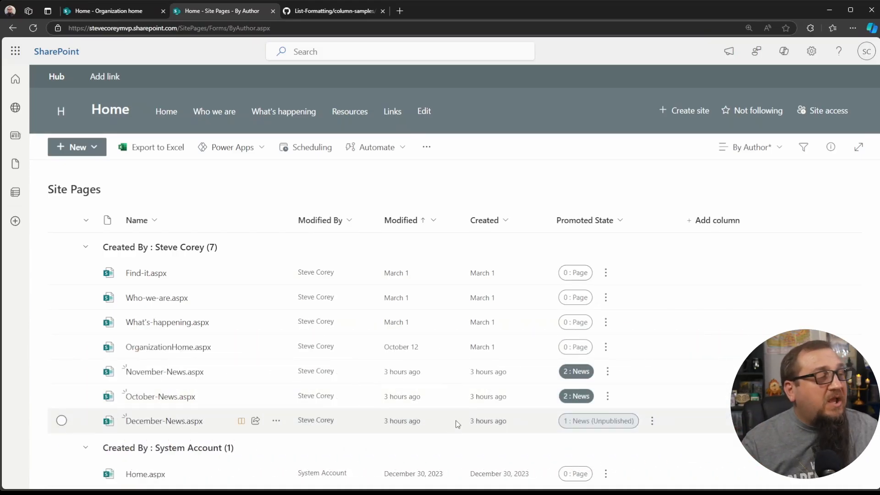
{"action": "left_click", "coordinate": [106, 11]}
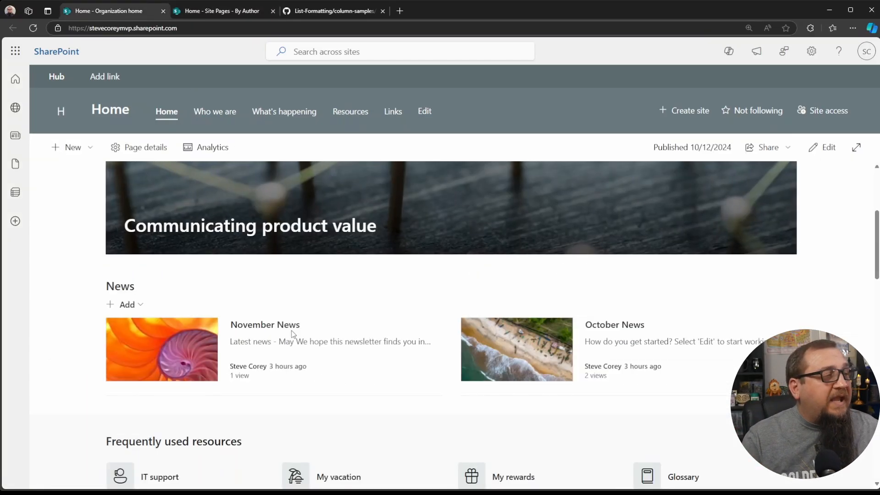
{"action": "mouse_move", "coordinate": [505, 366]}
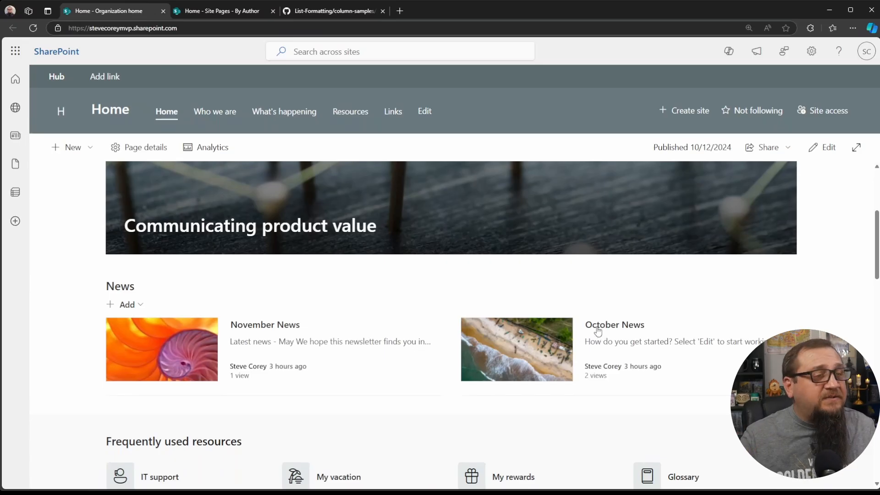
{"action": "left_click", "coordinate": [221, 11]}
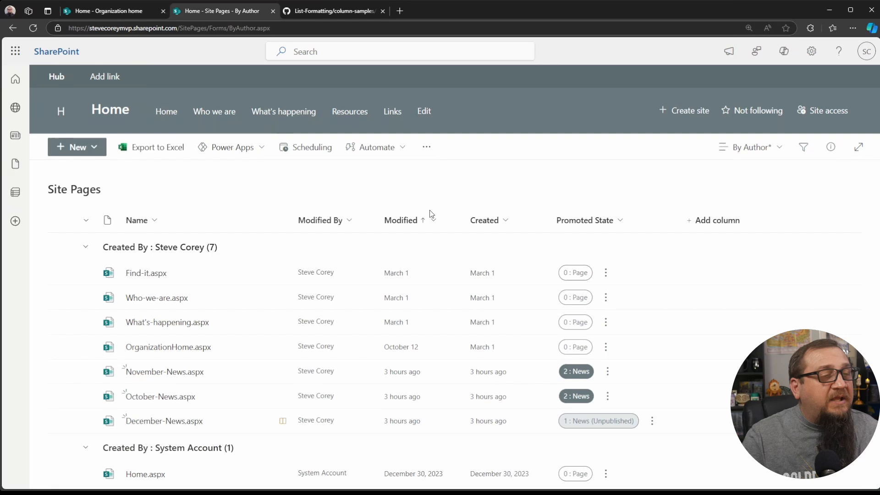
{"action": "mouse_move", "coordinate": [610, 396]}
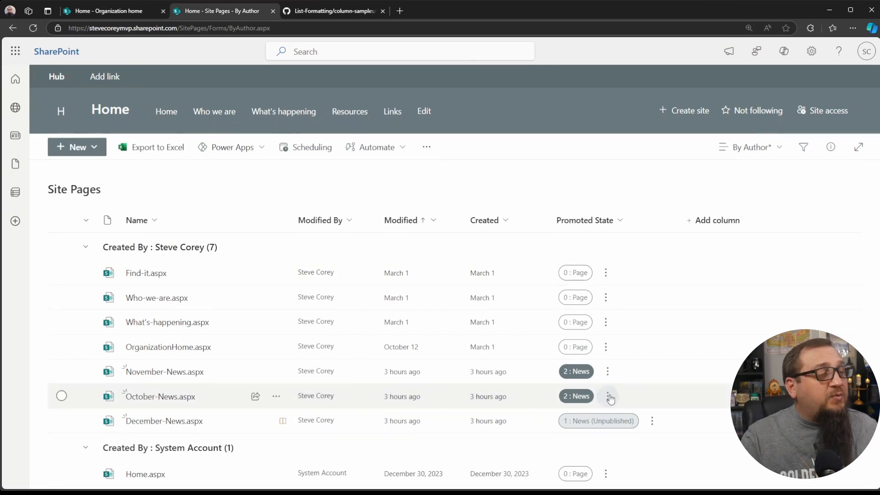
{"action": "mouse_move", "coordinate": [611, 397]}
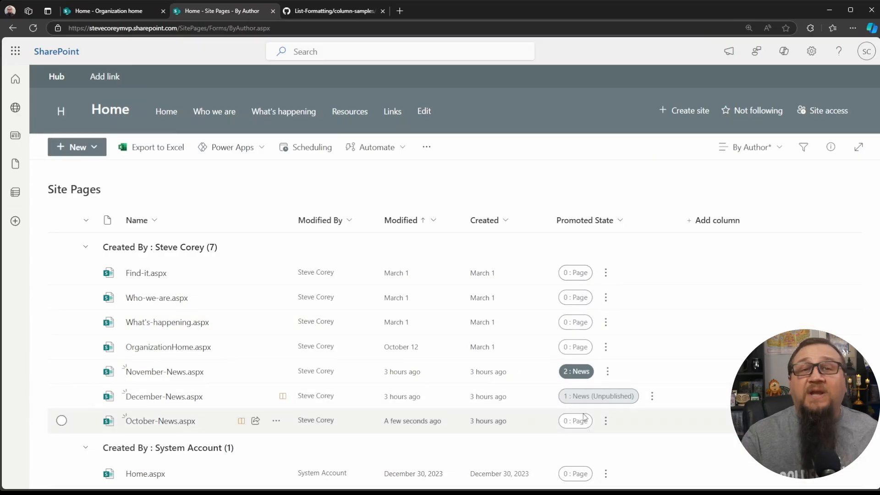
- Check the site home page news after demoting October-News
{"action": "left_click", "coordinate": [106, 11]}
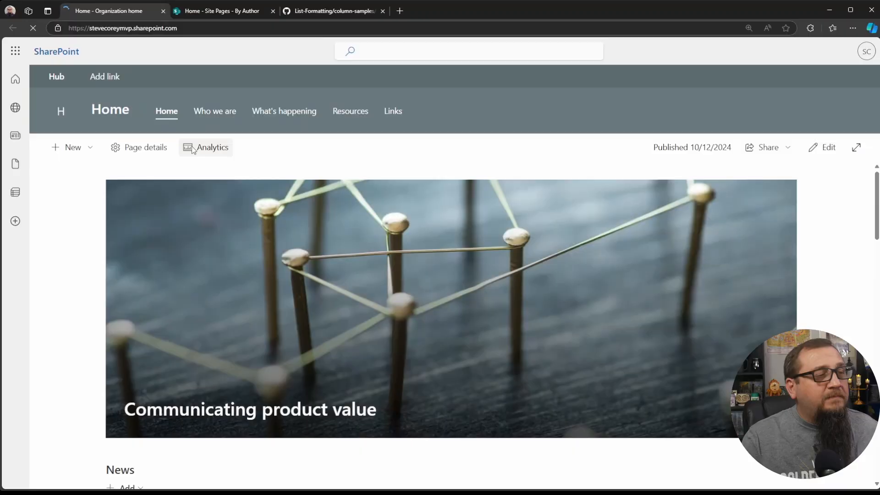
- View the home page News showing only November News, then return to Site Pages
{"action": "scroll", "scroll_direction": "down", "scroll_amount": 3}
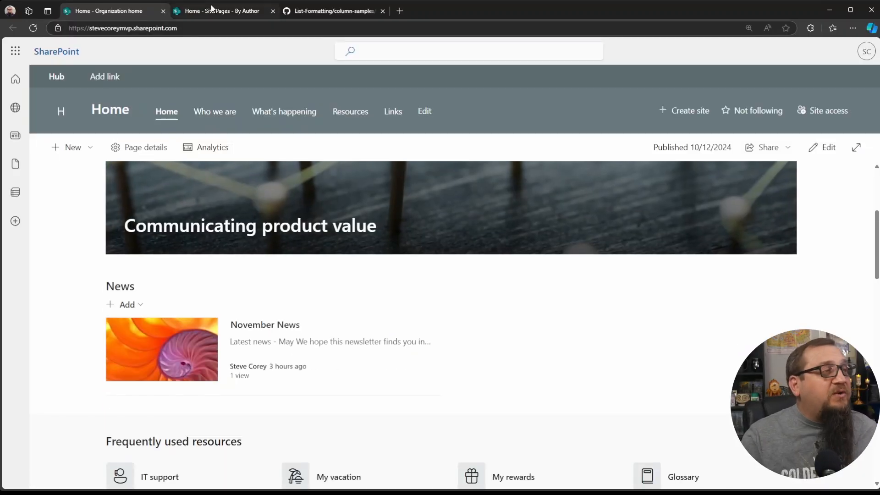
{"action": "left_click", "coordinate": [221, 11]}
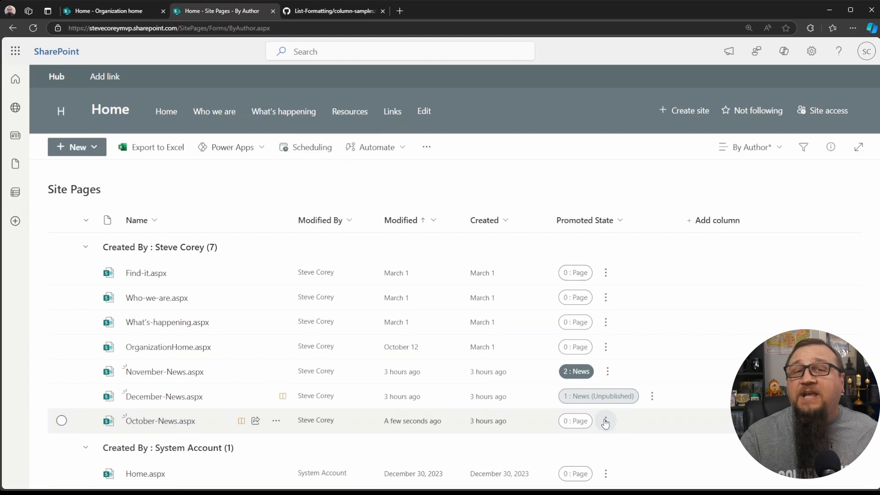
{"action": "mouse_move", "coordinate": [605, 421]}
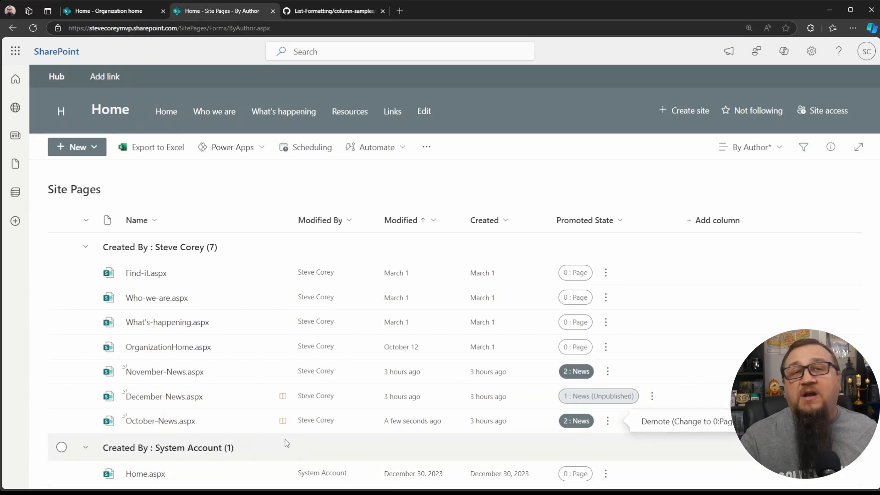
- Select the October-News row now showing "2 : News"
{"action": "left_click", "coordinate": [61, 421]}
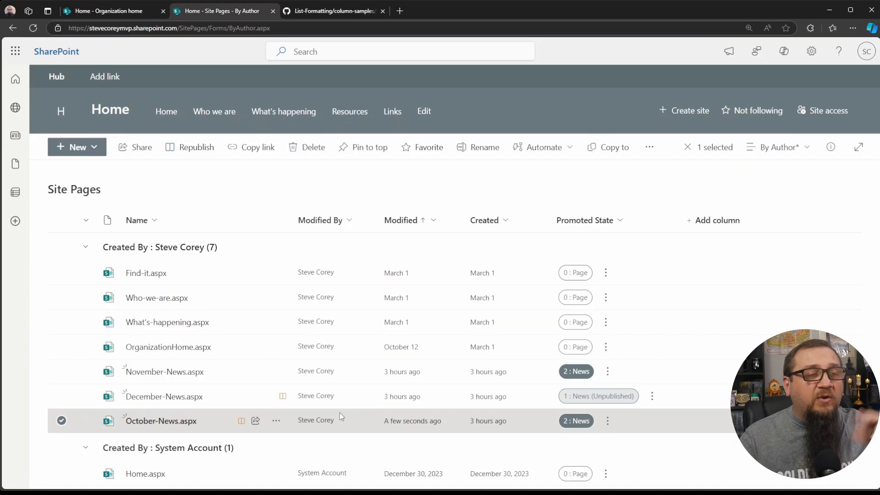
{"action": "mouse_move", "coordinate": [196, 154]}
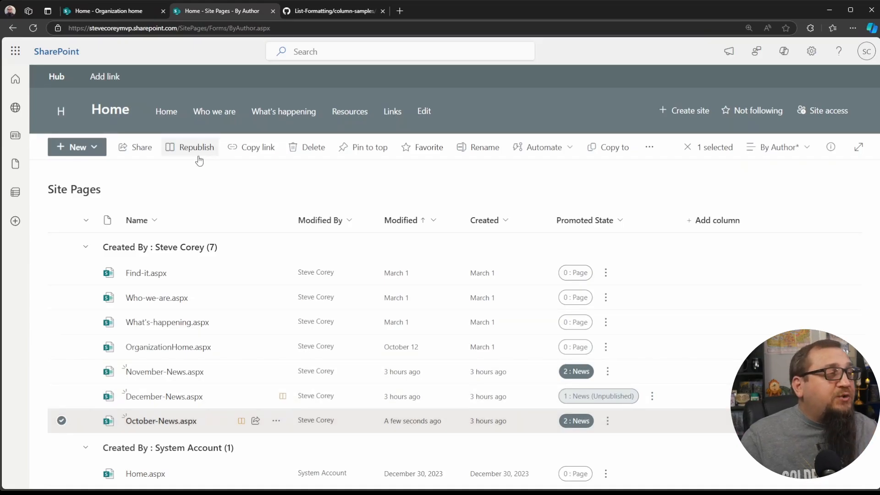
- Republish October-News so it reappears beside November News on the home page
{"action": "left_click", "coordinate": [196, 147]}
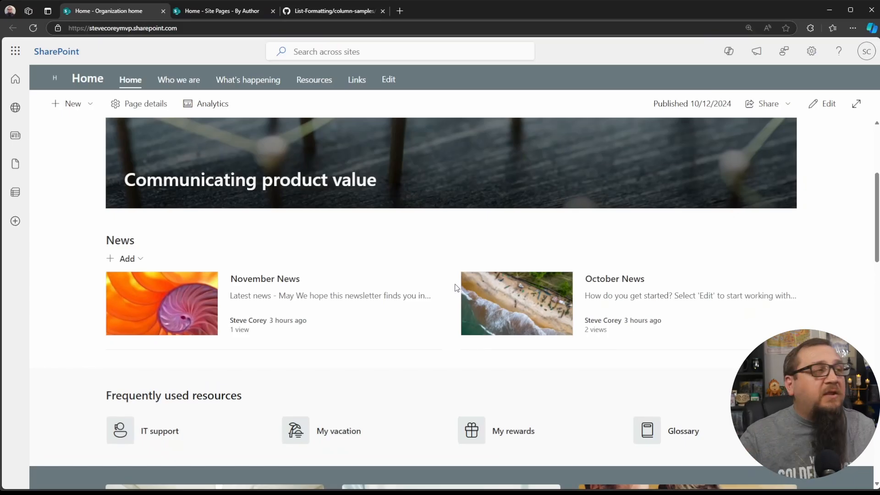
{"action": "mouse_move", "coordinate": [251, 93]}
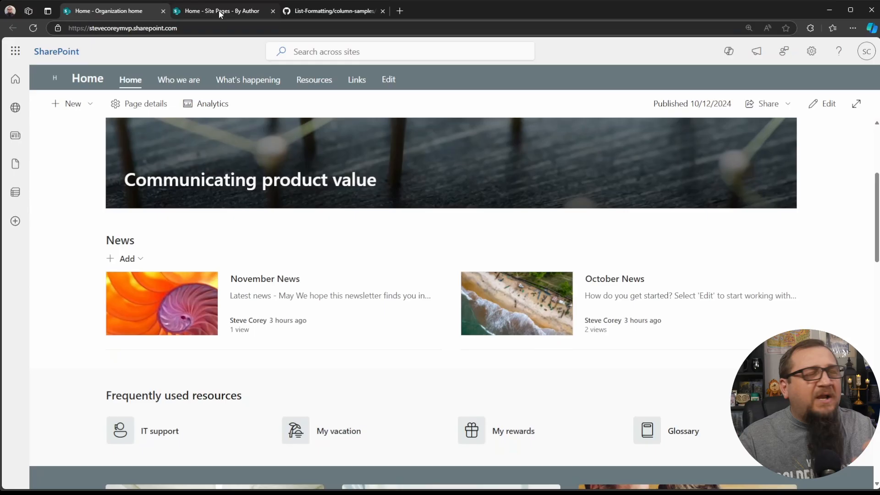
- Return to the Site Pages list, then bring up the GitHub column formatting sample
{"action": "left_click", "coordinate": [219, 11]}
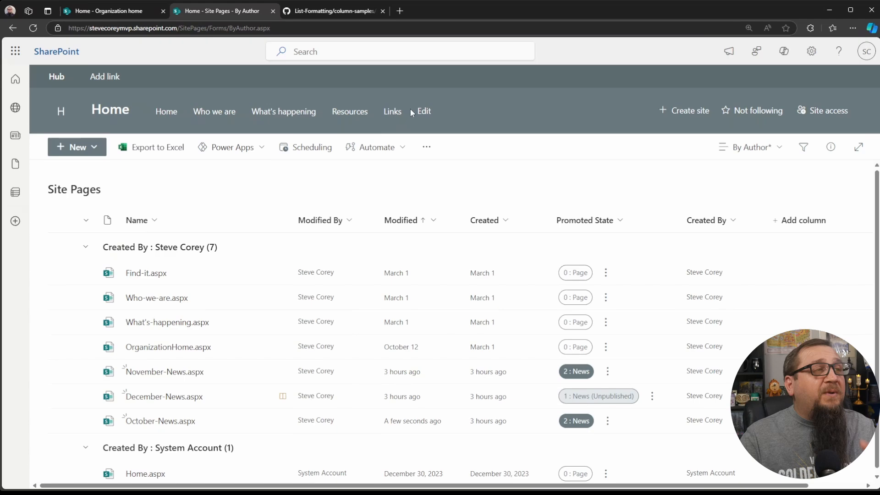
{"action": "left_click", "coordinate": [330, 11]}
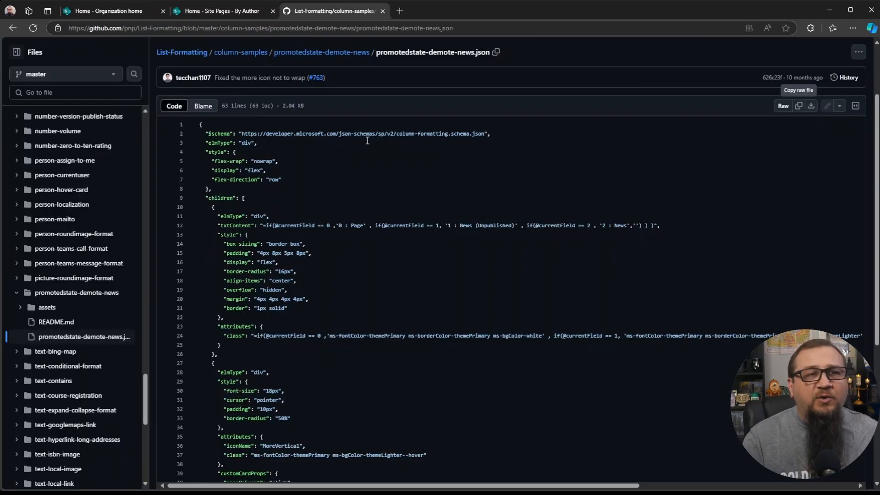
- Scroll through the promotedstate-demote-news.json sample on GitHub
{"action": "scroll", "scroll_direction": "down", "scroll_amount": 3}
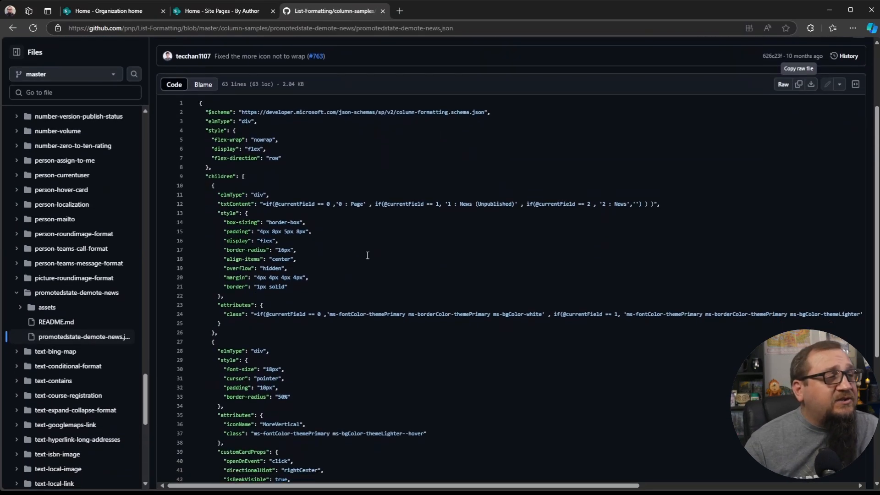
{"action": "scroll", "scroll_direction": "down", "scroll_amount": 3}
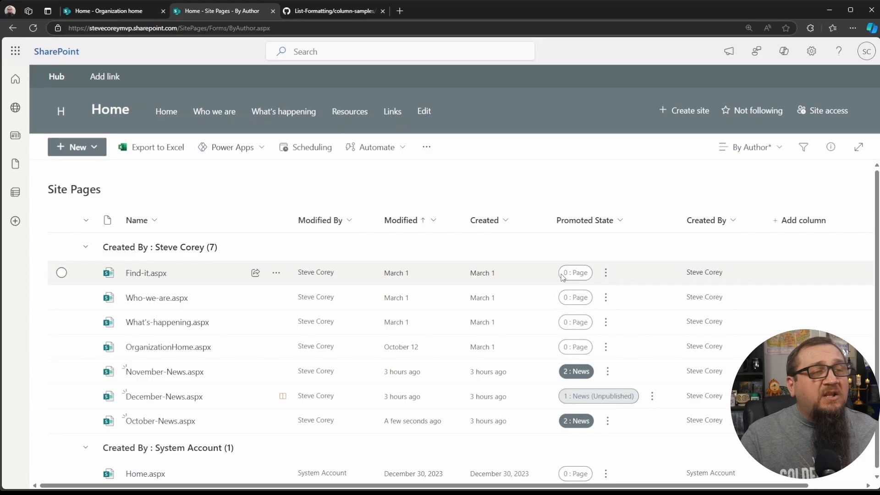
{"action": "mouse_move", "coordinate": [577, 279]}
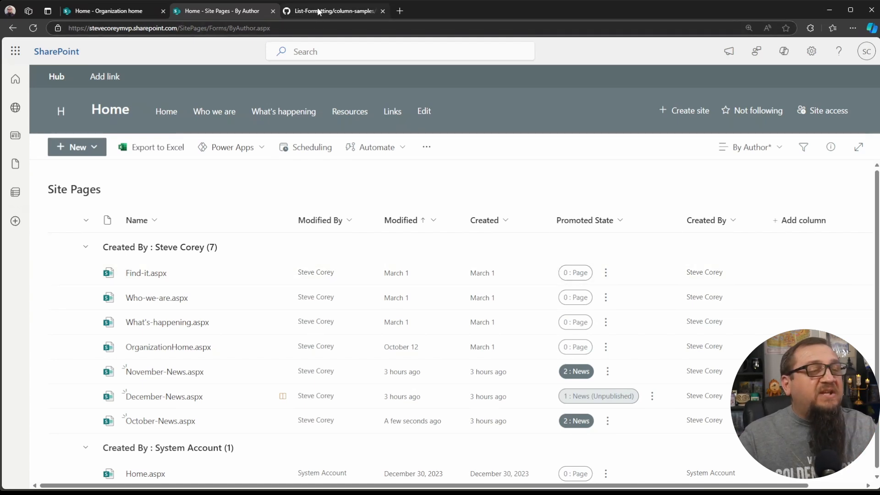
- Bring the promotedstate-demote-news.json GitHub sample back into view
{"action": "left_click", "coordinate": [333, 11]}
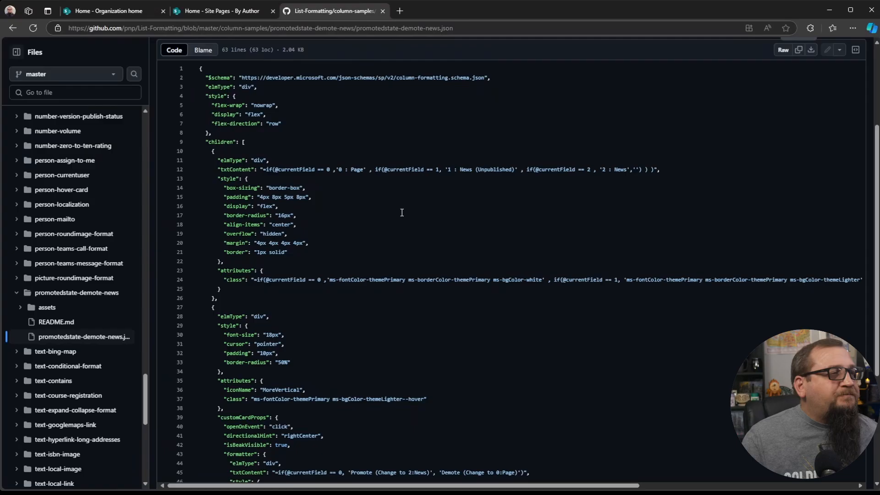
{"action": "mouse_move", "coordinate": [371, 161]}
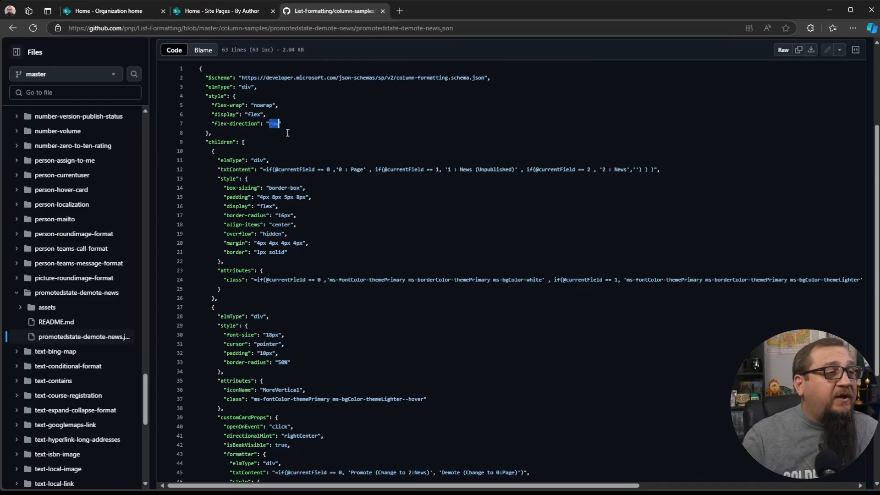
{"action": "scroll", "scroll_direction": "down", "scroll_amount": 3}
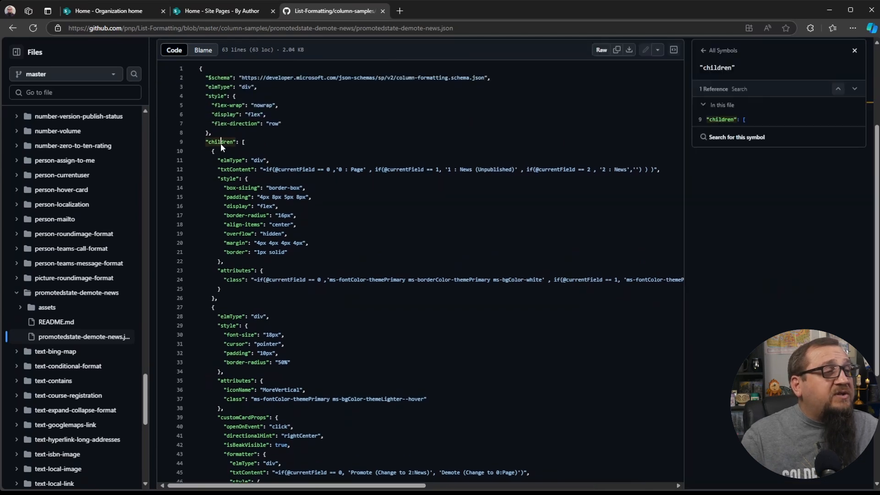
{"action": "double_click", "coordinate": [248, 86]}
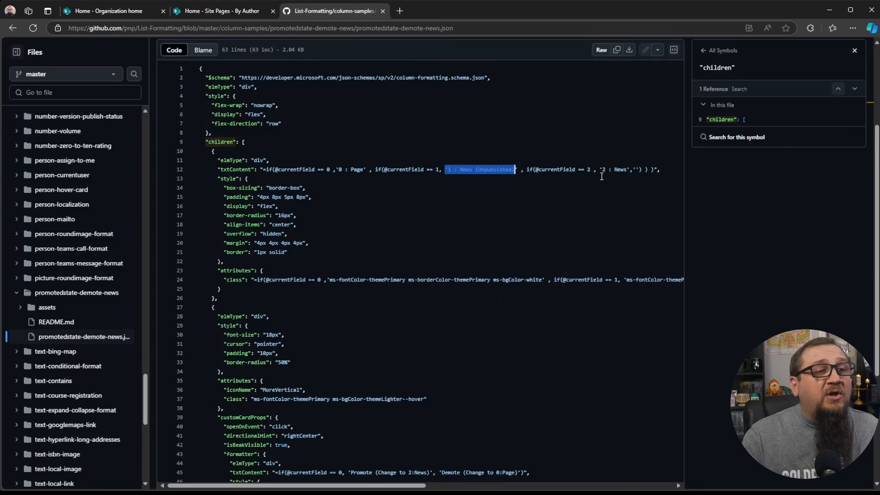
{"action": "double_click", "coordinate": [616, 169]}
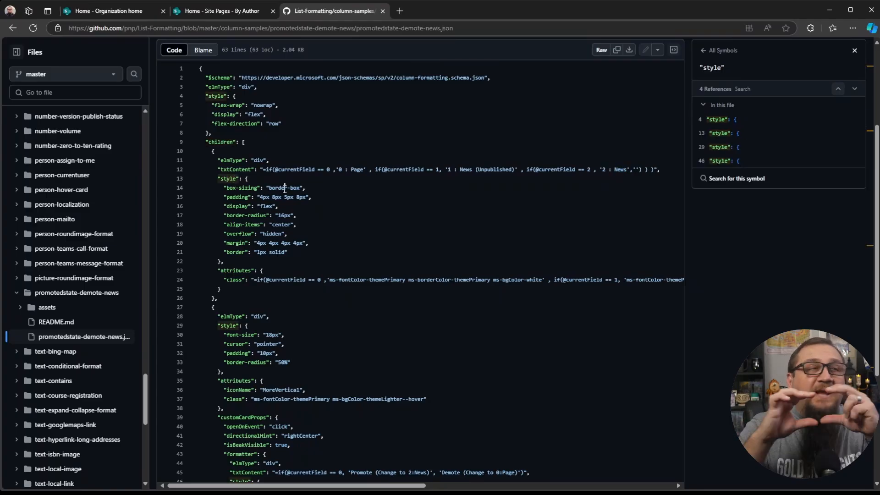
{"action": "left_click", "coordinate": [106, 11]}
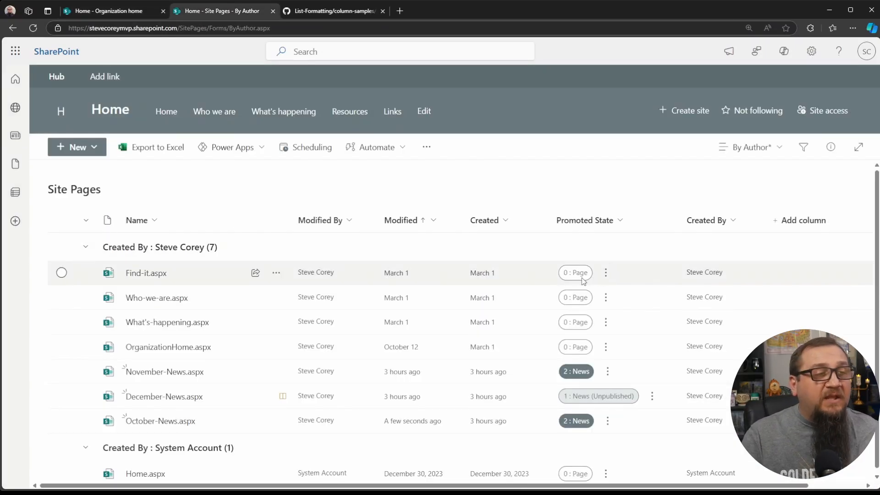
{"action": "left_click", "coordinate": [334, 11]}
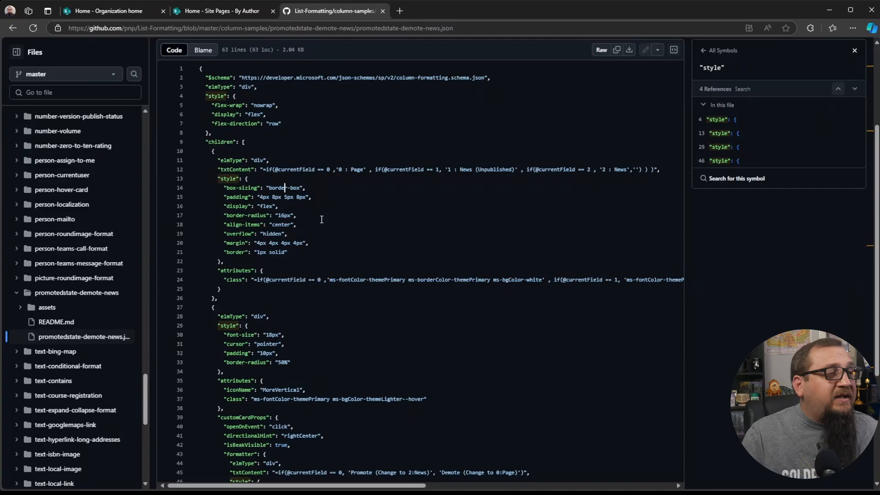
{"action": "scroll", "scroll_direction": "down", "scroll_amount": 3}
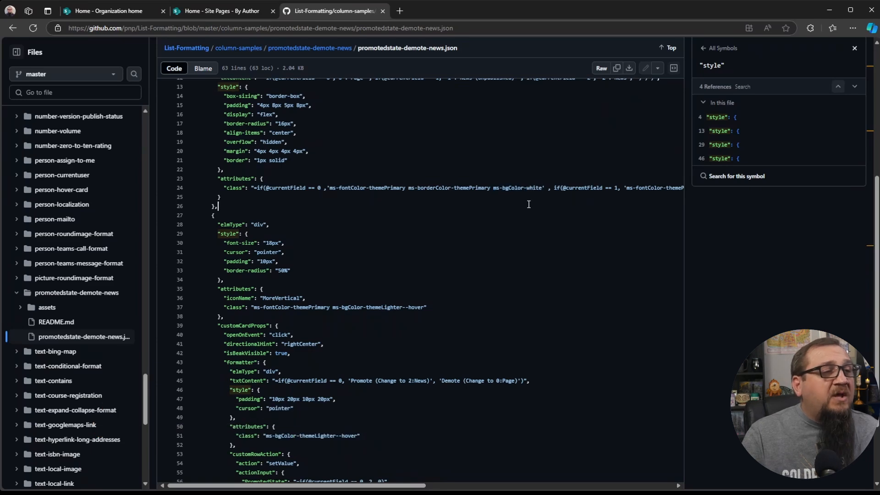
{"action": "left_click", "coordinate": [221, 11]}
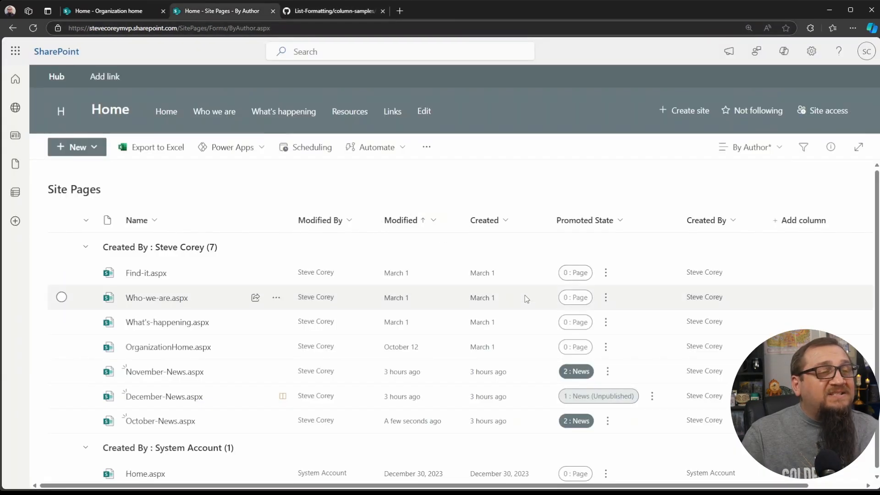
{"action": "mouse_move", "coordinate": [581, 358]}
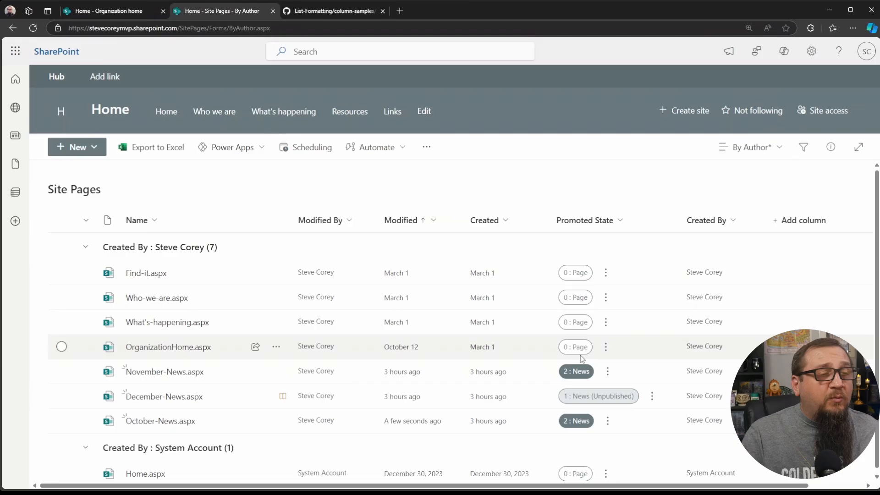
{"action": "mouse_move", "coordinate": [580, 369]}
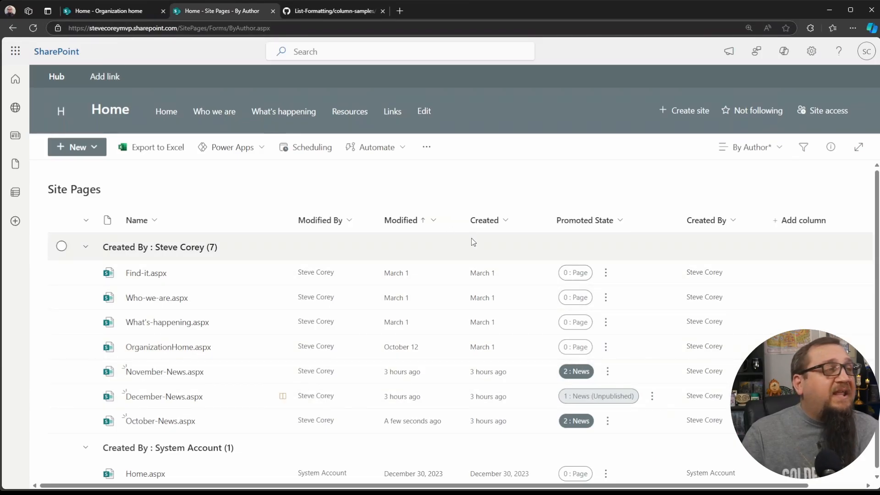
{"action": "left_click", "coordinate": [331, 11]}
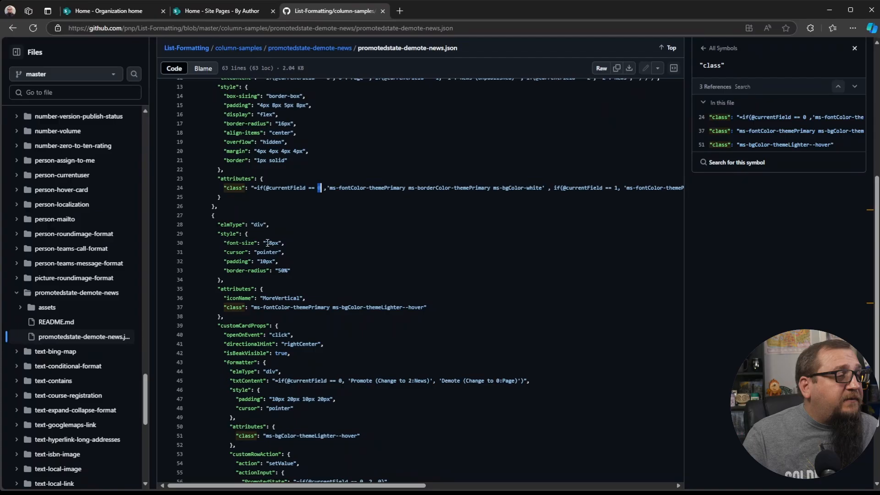
{"action": "mouse_move", "coordinate": [294, 269]}
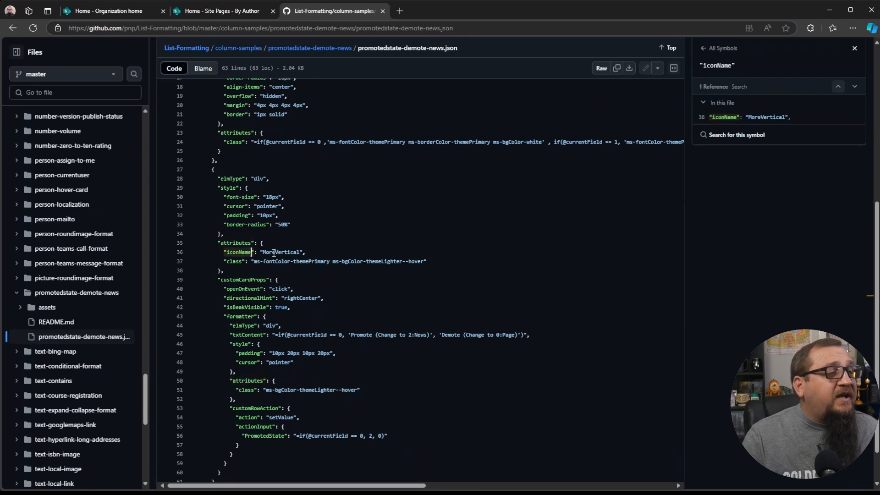
{"action": "left_click", "coordinate": [219, 11]}
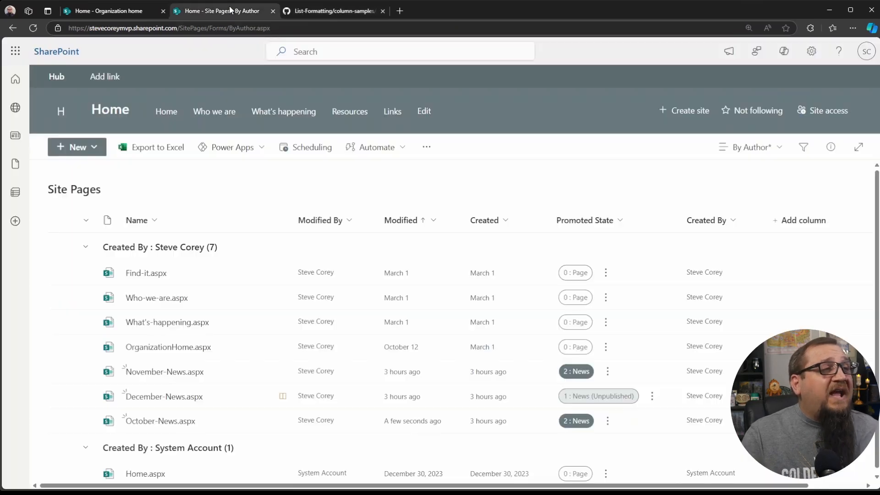
{"action": "mouse_move", "coordinate": [606, 280]}
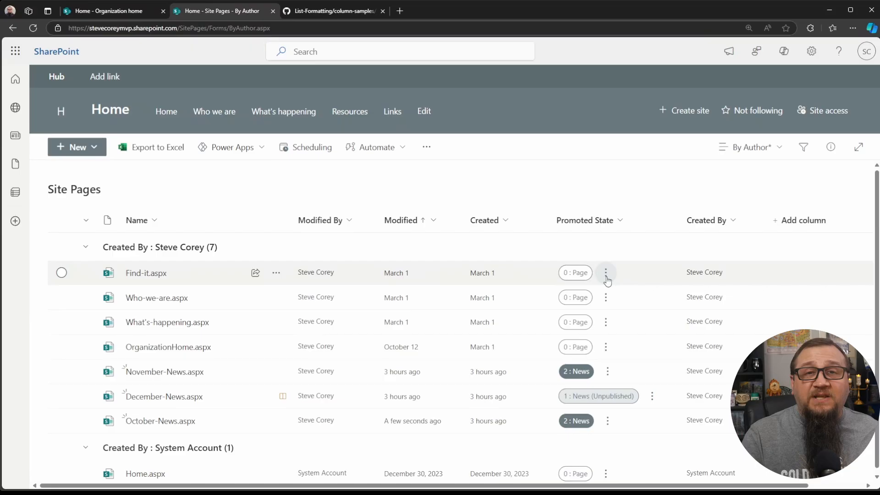
{"action": "left_click", "coordinate": [333, 11]}
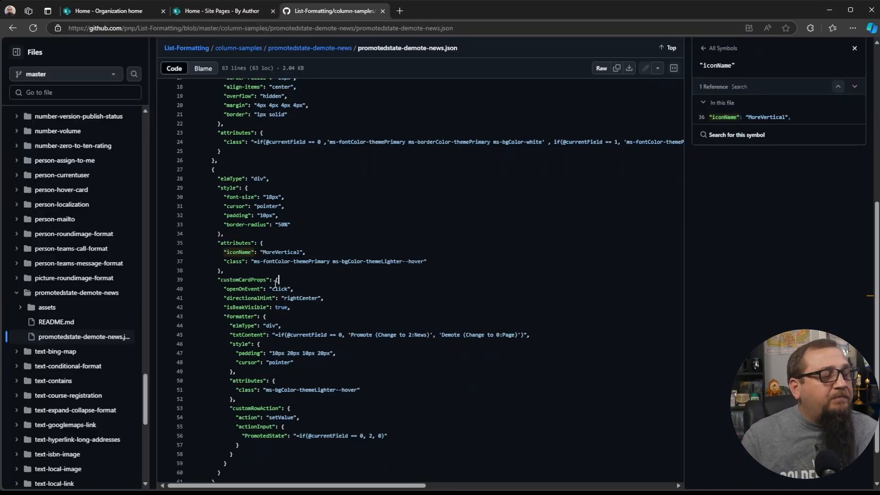
{"action": "double_click", "coordinate": [244, 280]}
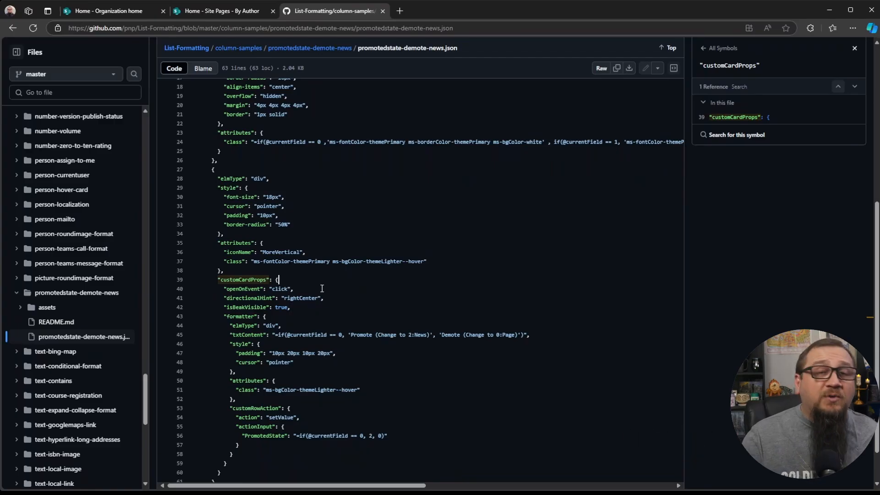
{"action": "scroll", "scroll_direction": "down", "scroll_amount": 3}
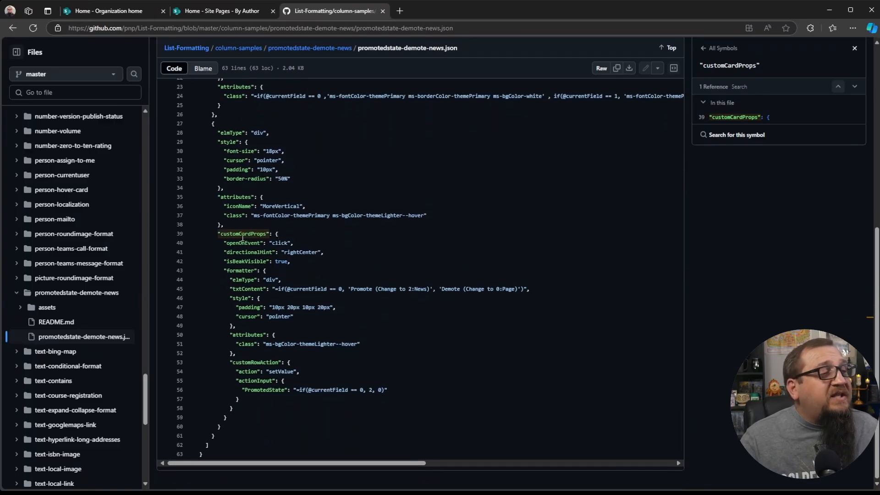
{"action": "left_click", "coordinate": [221, 11]}
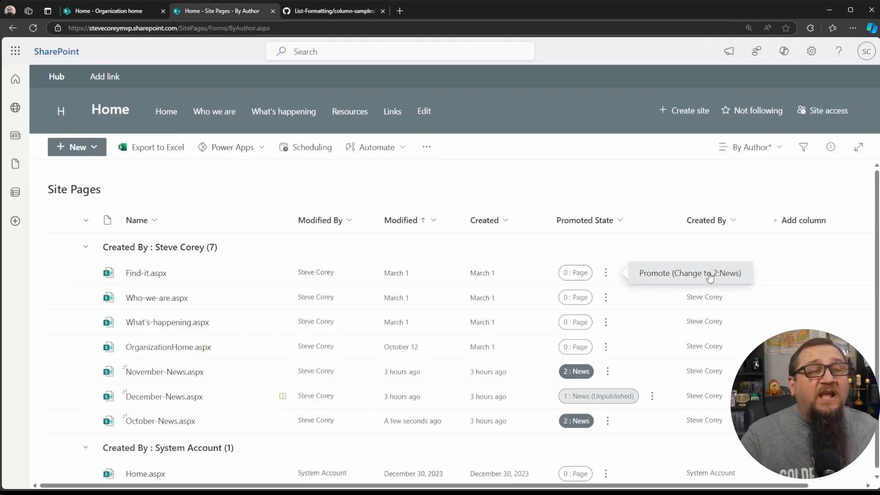
{"action": "mouse_move", "coordinate": [659, 283]}
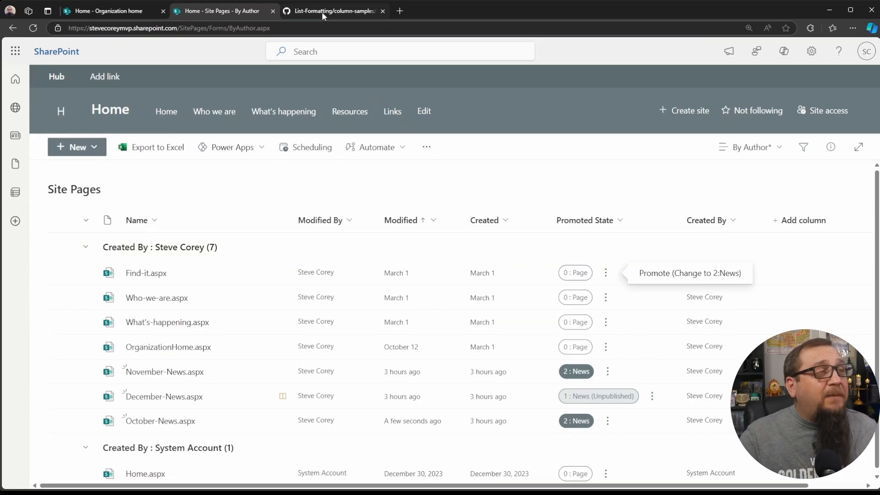
{"action": "left_click", "coordinate": [331, 11]}
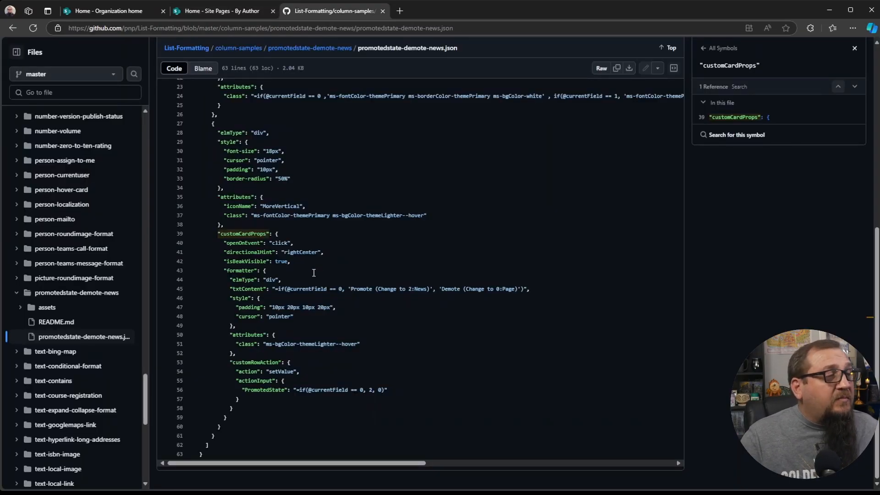
{"action": "left_click_drag", "start_coordinate": [352, 289], "coordinate": [396, 289]}
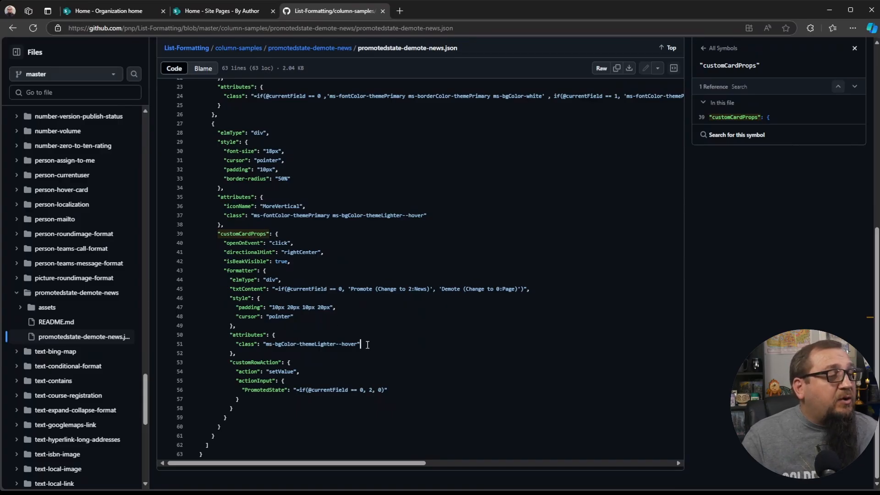
{"action": "left_click", "coordinate": [221, 11]}
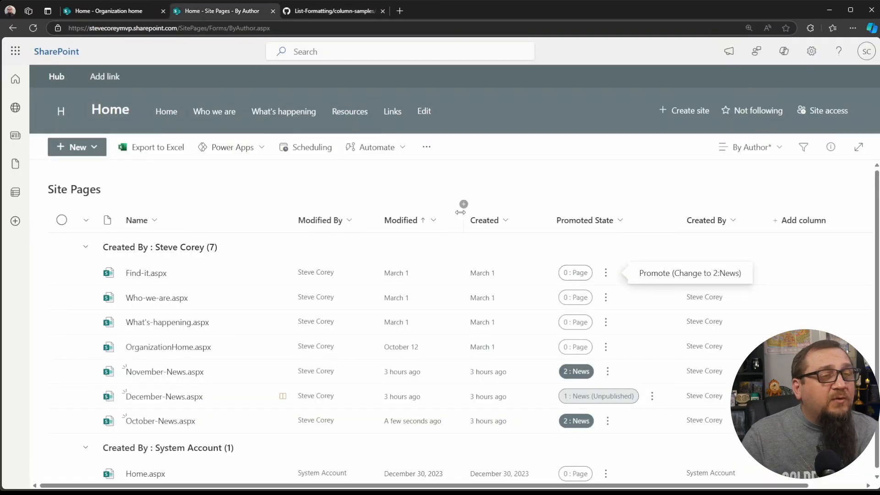
{"action": "mouse_move", "coordinate": [658, 297]}
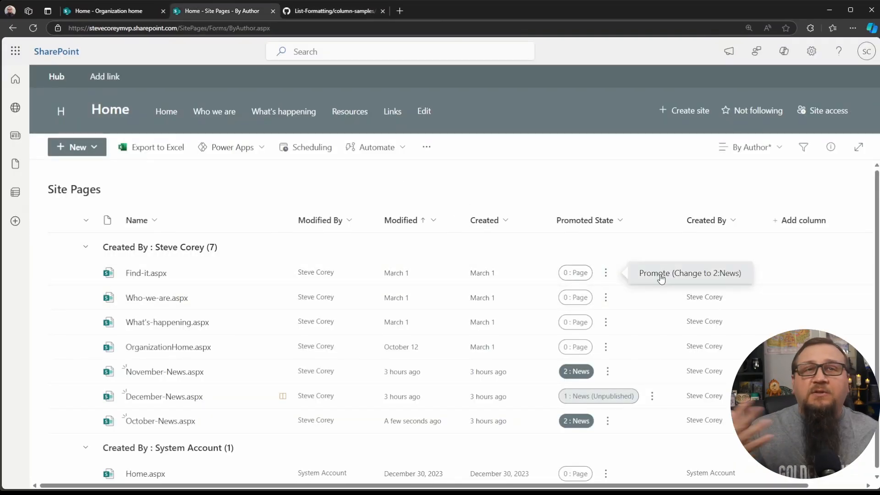
{"action": "mouse_move", "coordinate": [512, 191]}
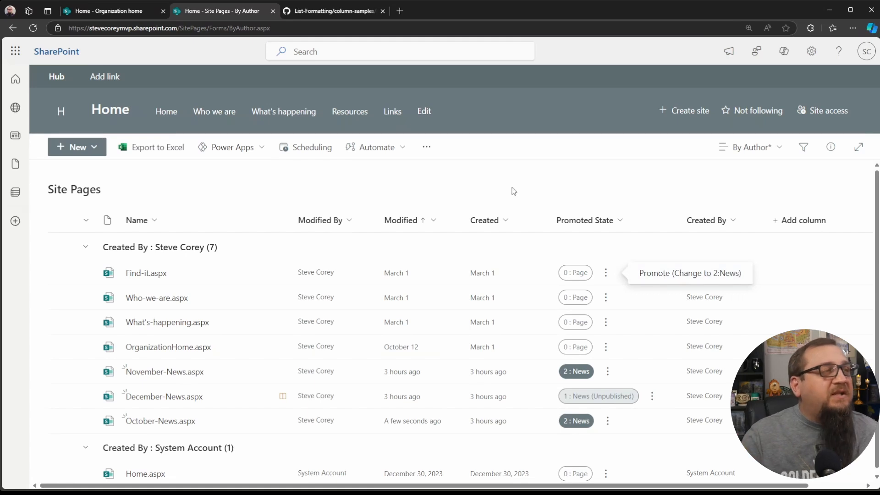
{"action": "left_click", "coordinate": [333, 11]}
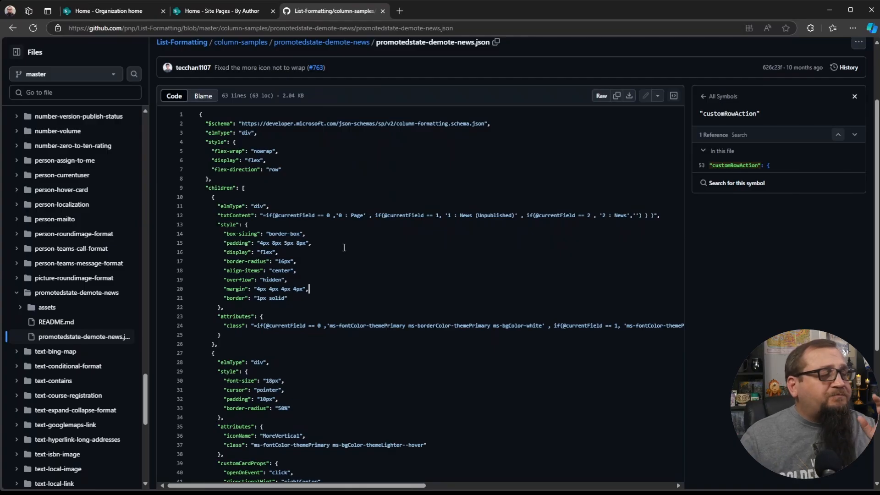
- Show the Promoted State column's options with its Column settings submenu in Site Pages
{"action": "left_click", "coordinate": [221, 11]}
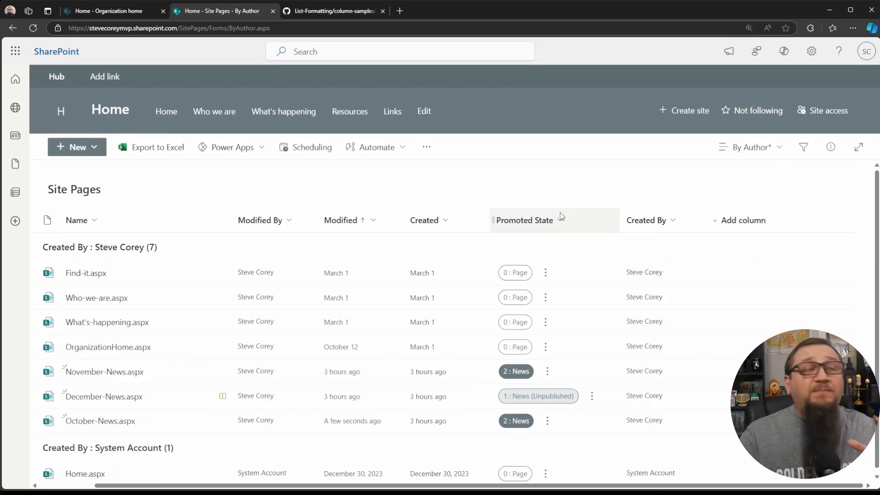
{"action": "left_click", "coordinate": [524, 219]}
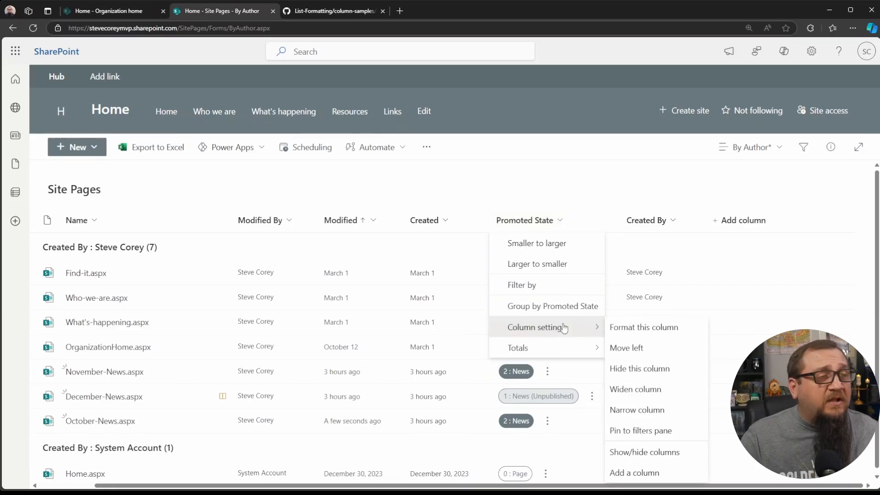
- Format the Promoted State column so badges read Page, News and News (Unpublished) without number prefixes
{"action": "left_click", "coordinate": [643, 327]}
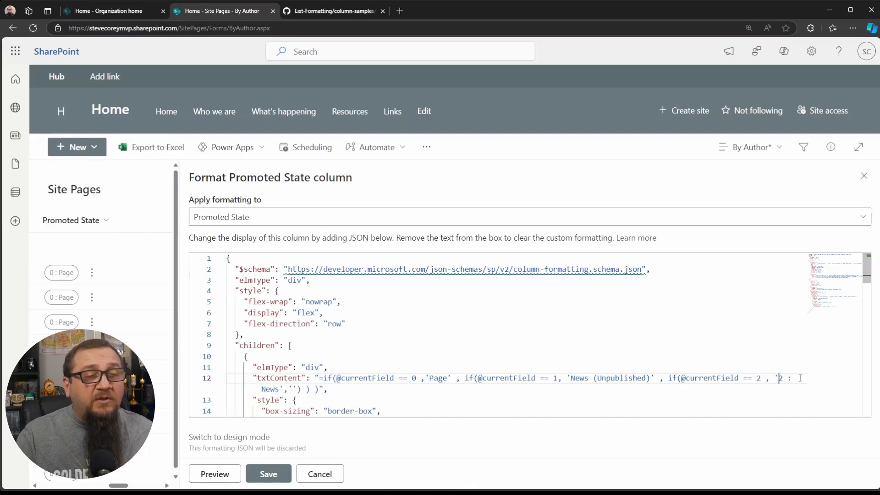
{"action": "type", "text": "News',"}
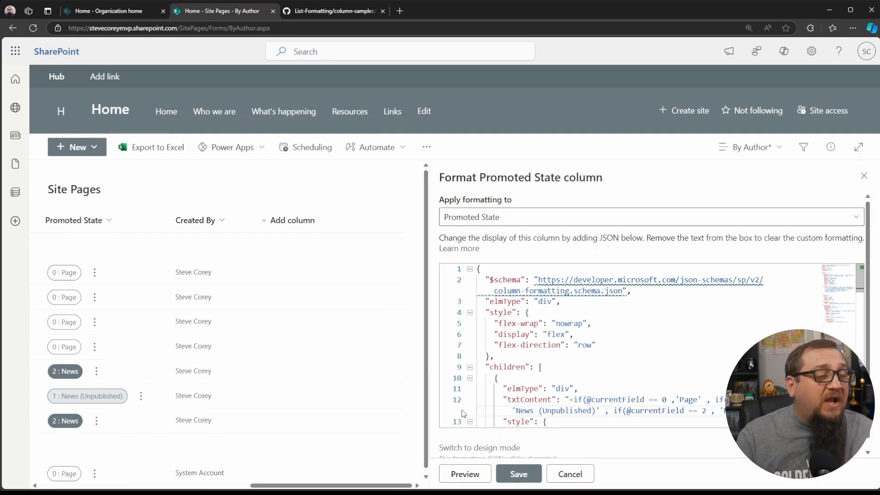
{"action": "left_click", "coordinate": [465, 473]}
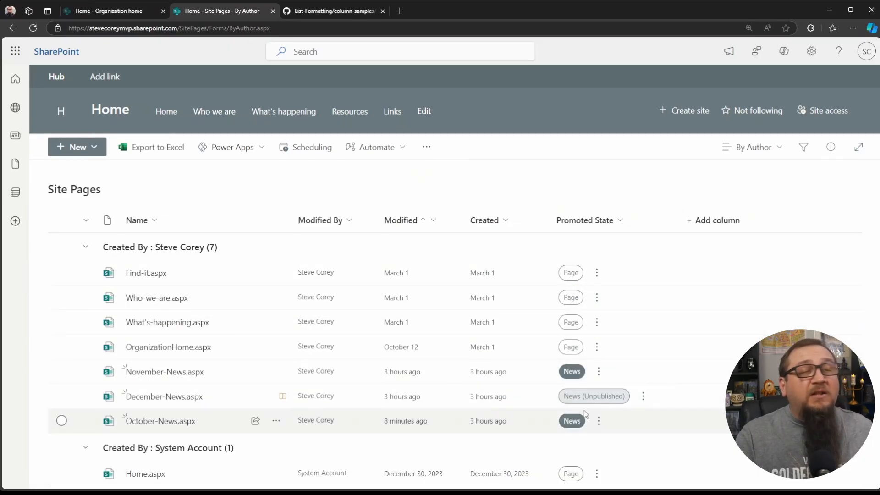
{"action": "mouse_move", "coordinate": [592, 396]}
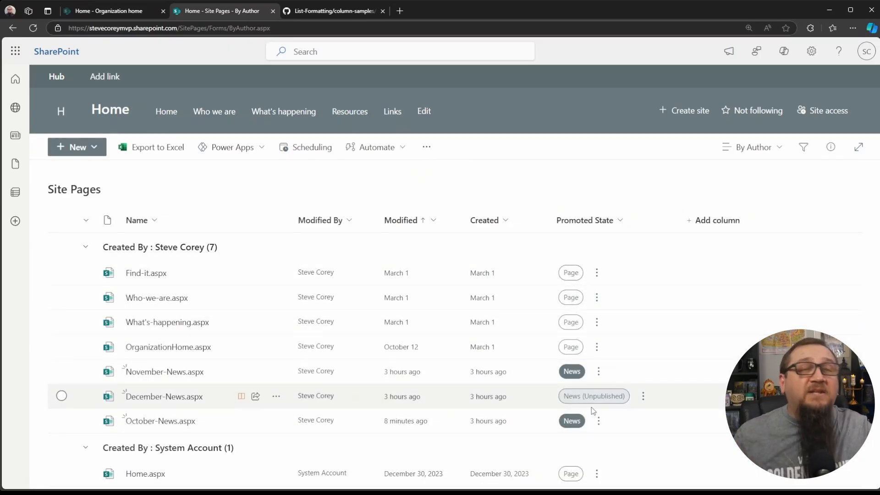